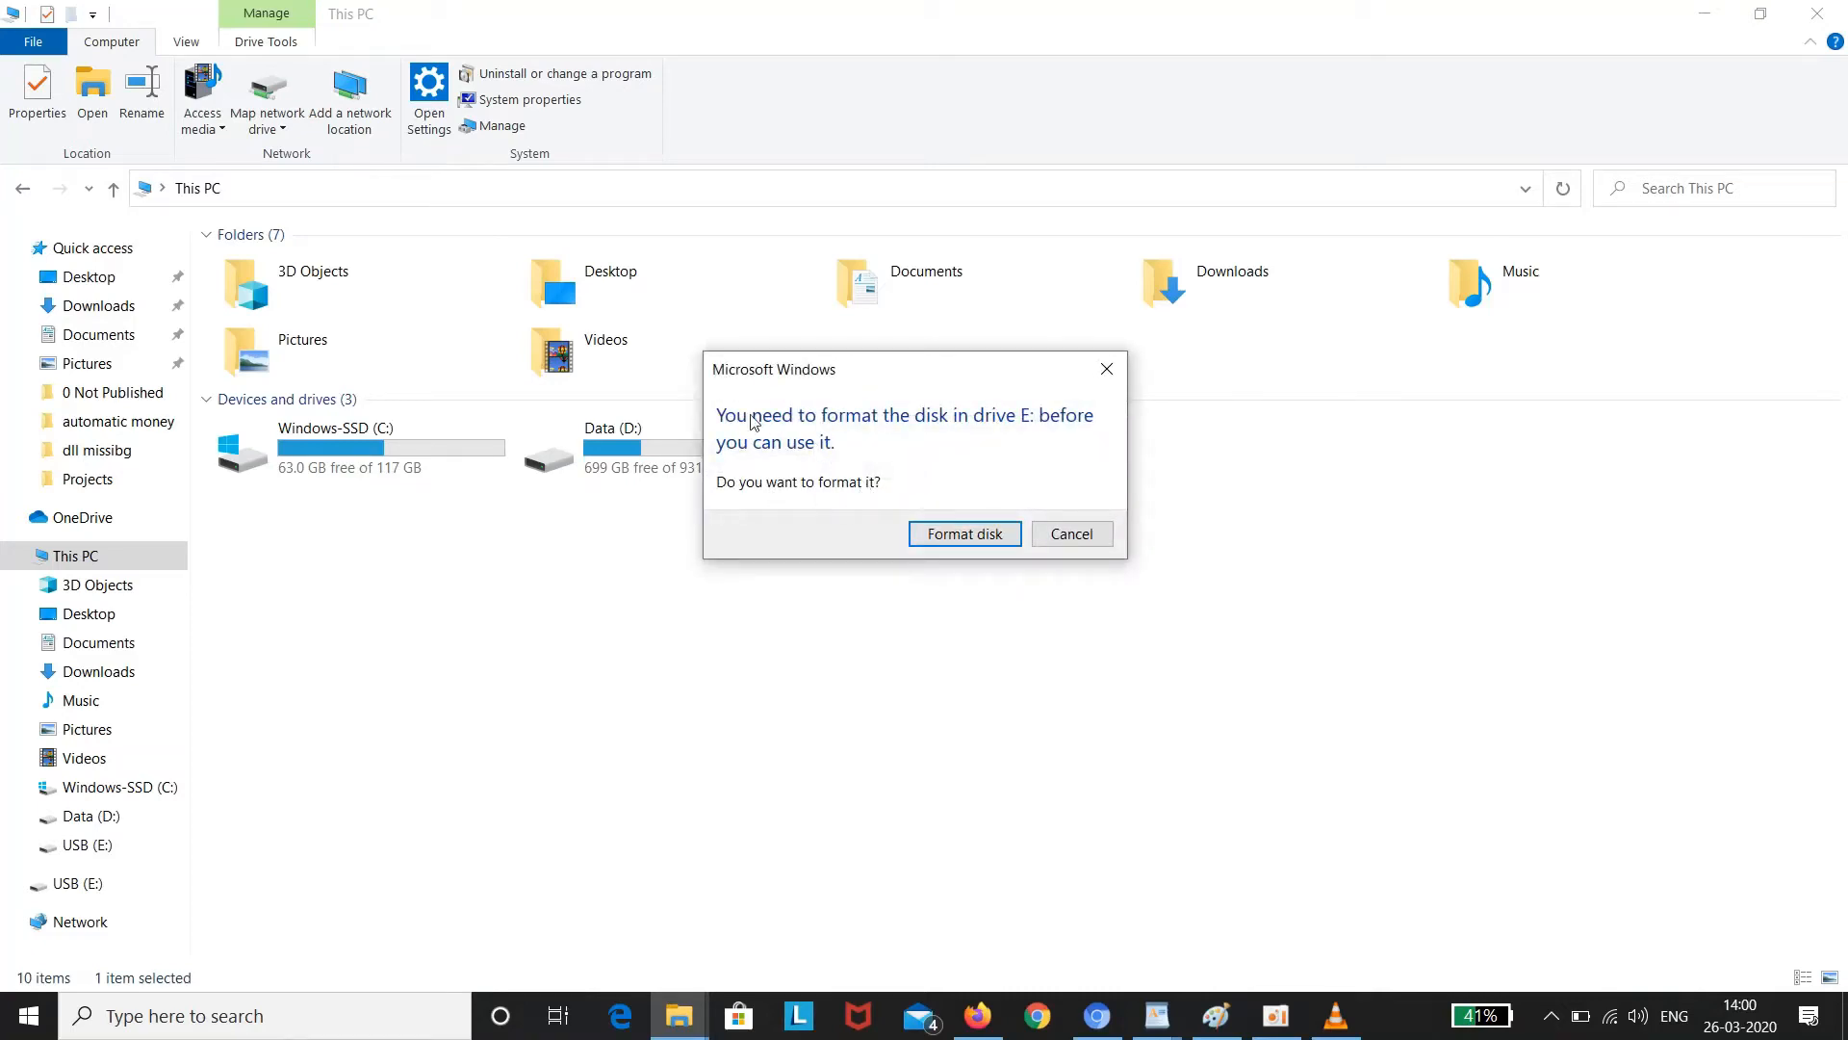
mouse_move(1074, 429)
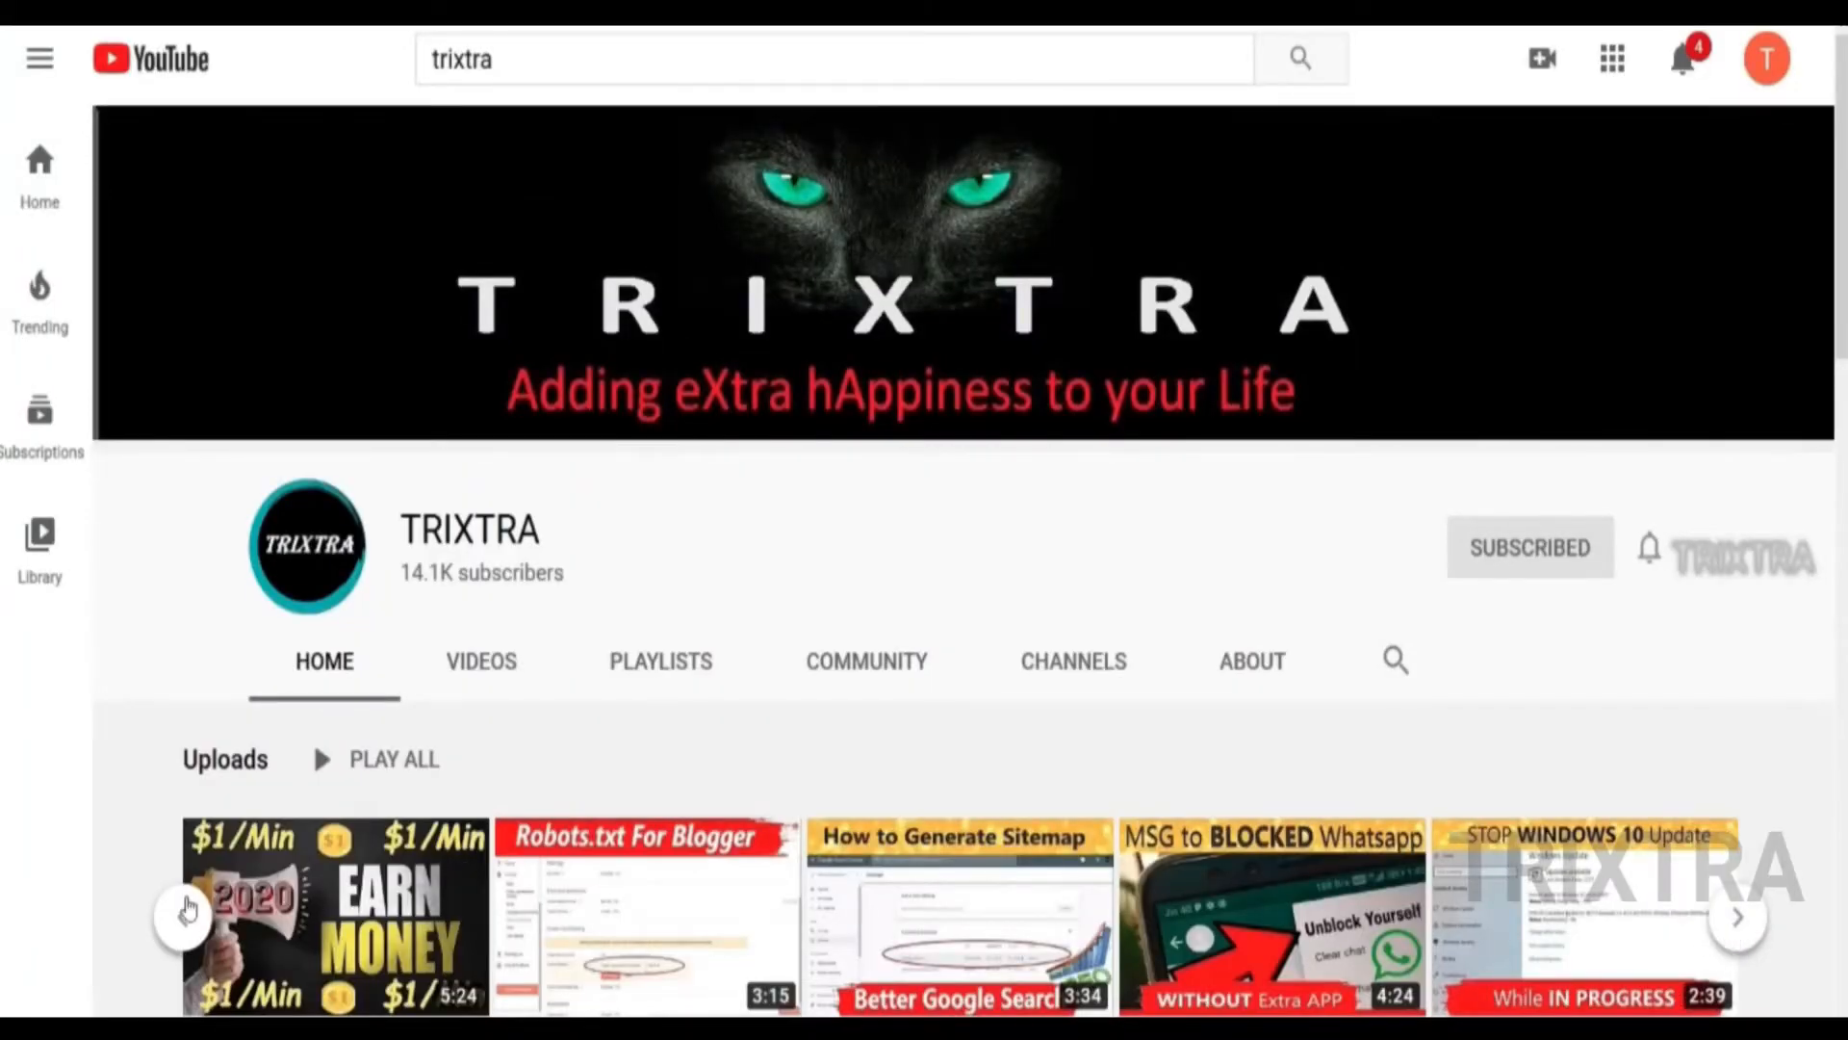
Follow the 'Download Find & Mount' link on findandmount.com to reach its download page.
left_click(1738, 918)
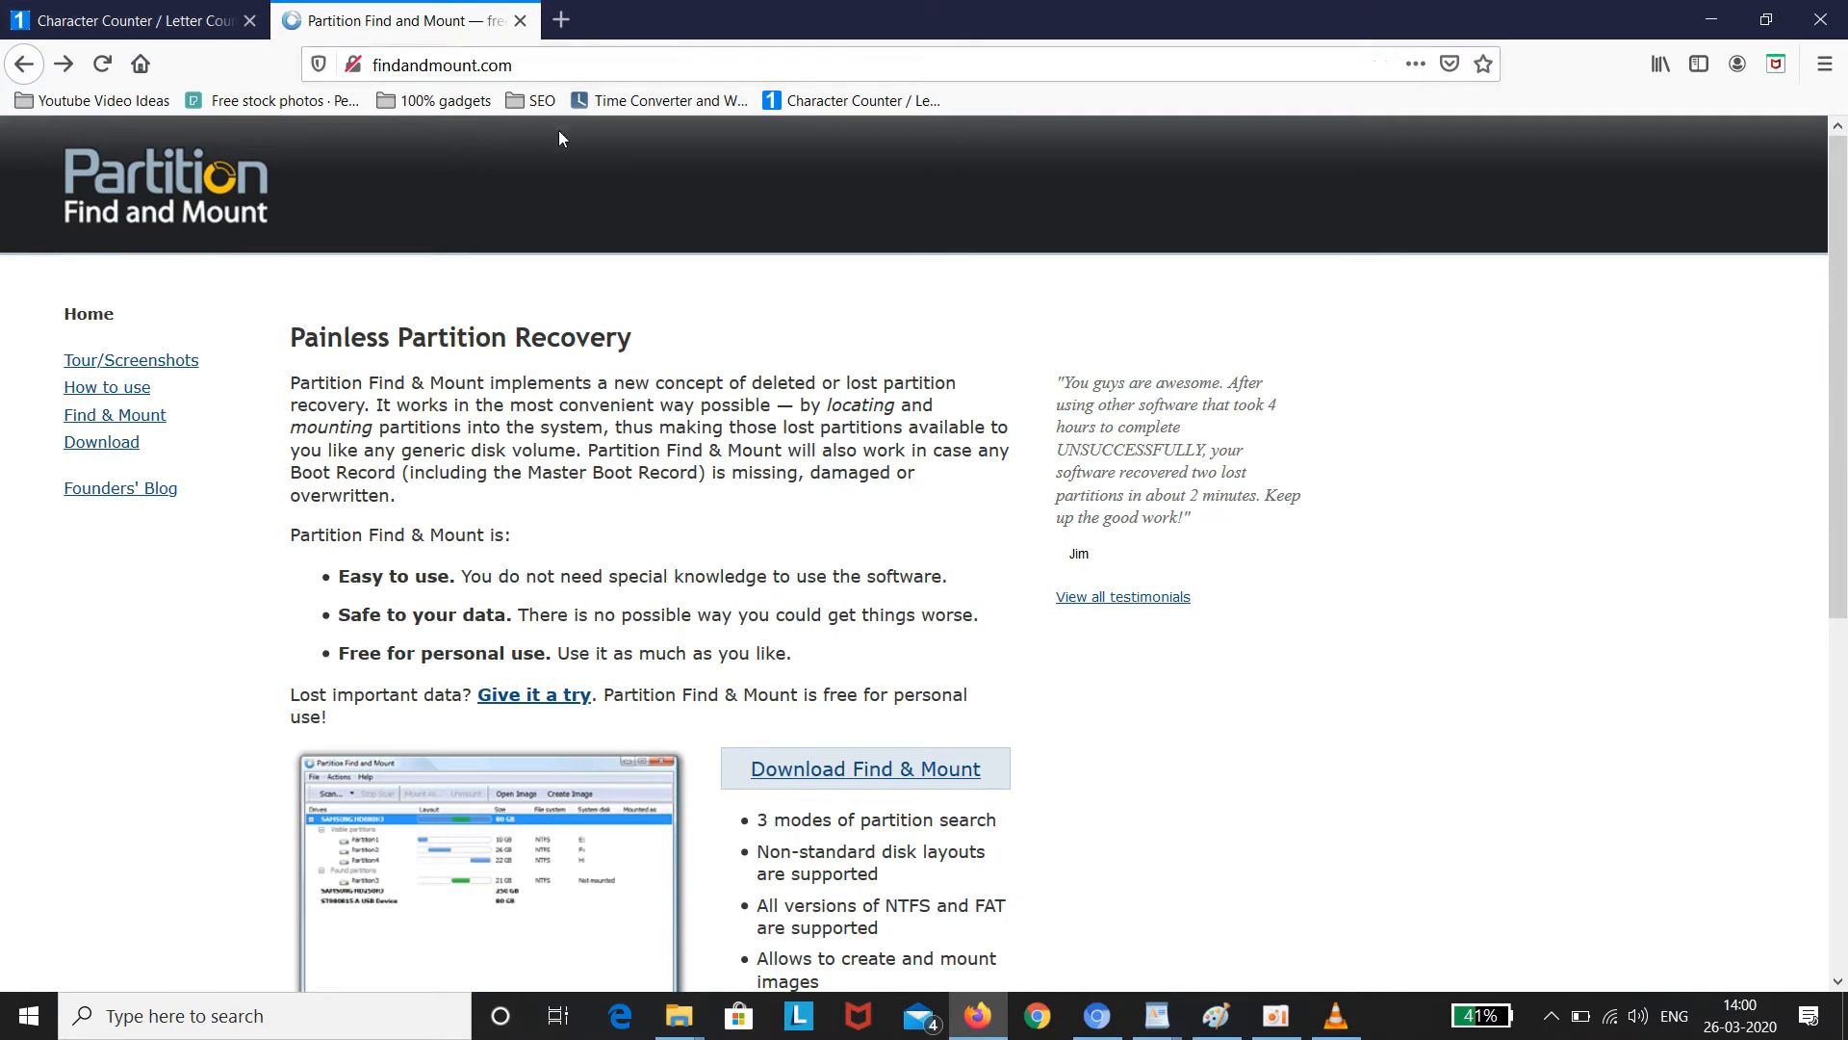
mouse_move(749, 379)
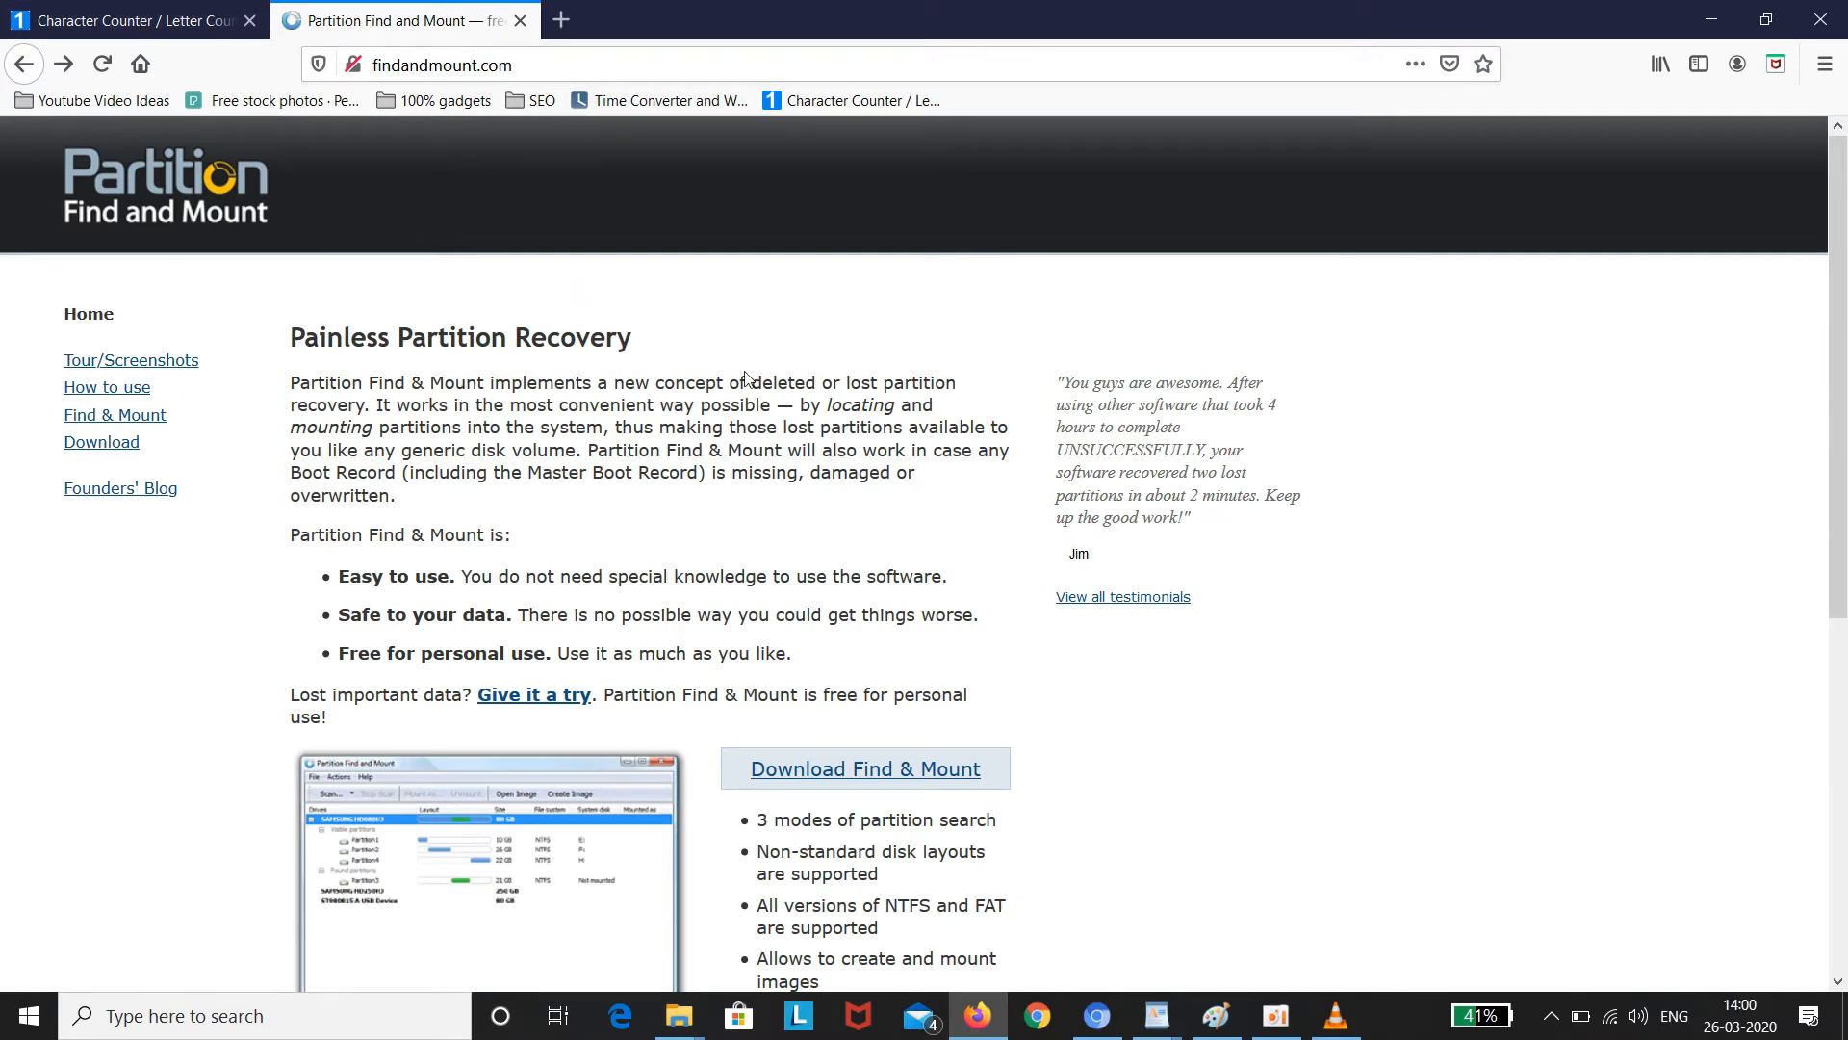
mouse_move(878, 768)
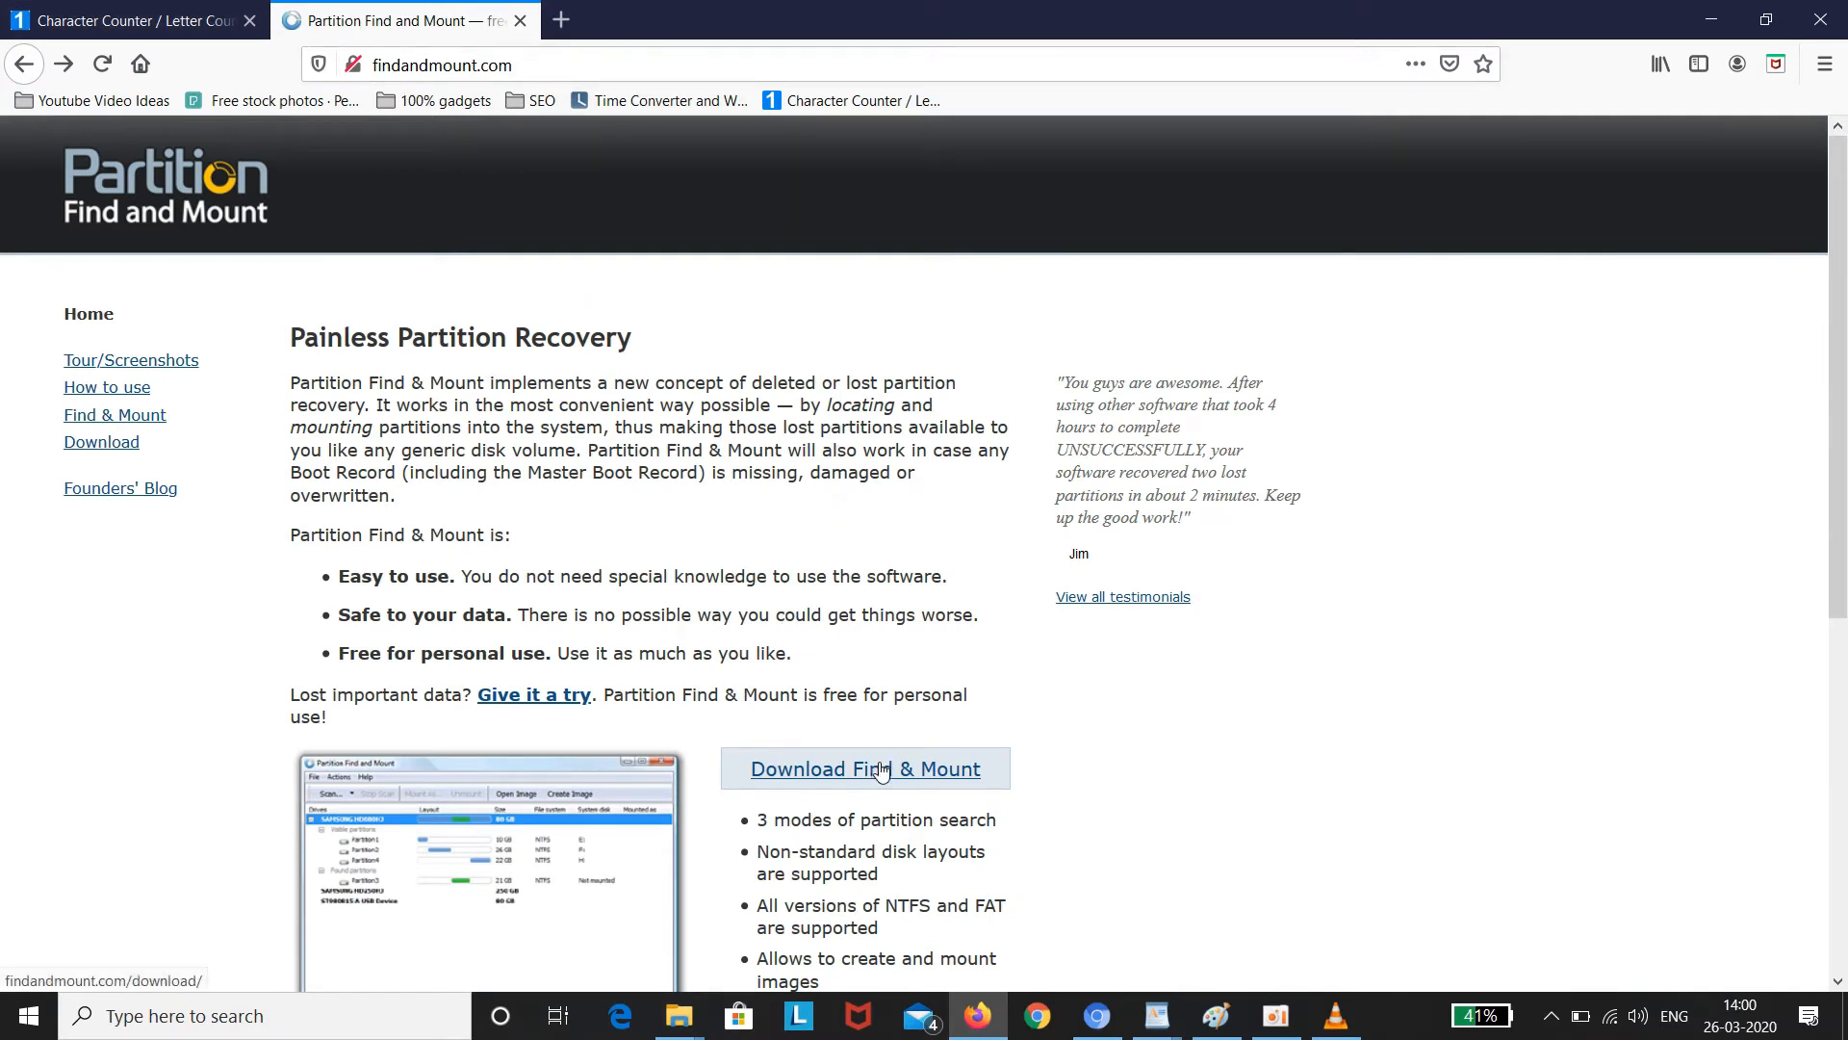
left_click(865, 768)
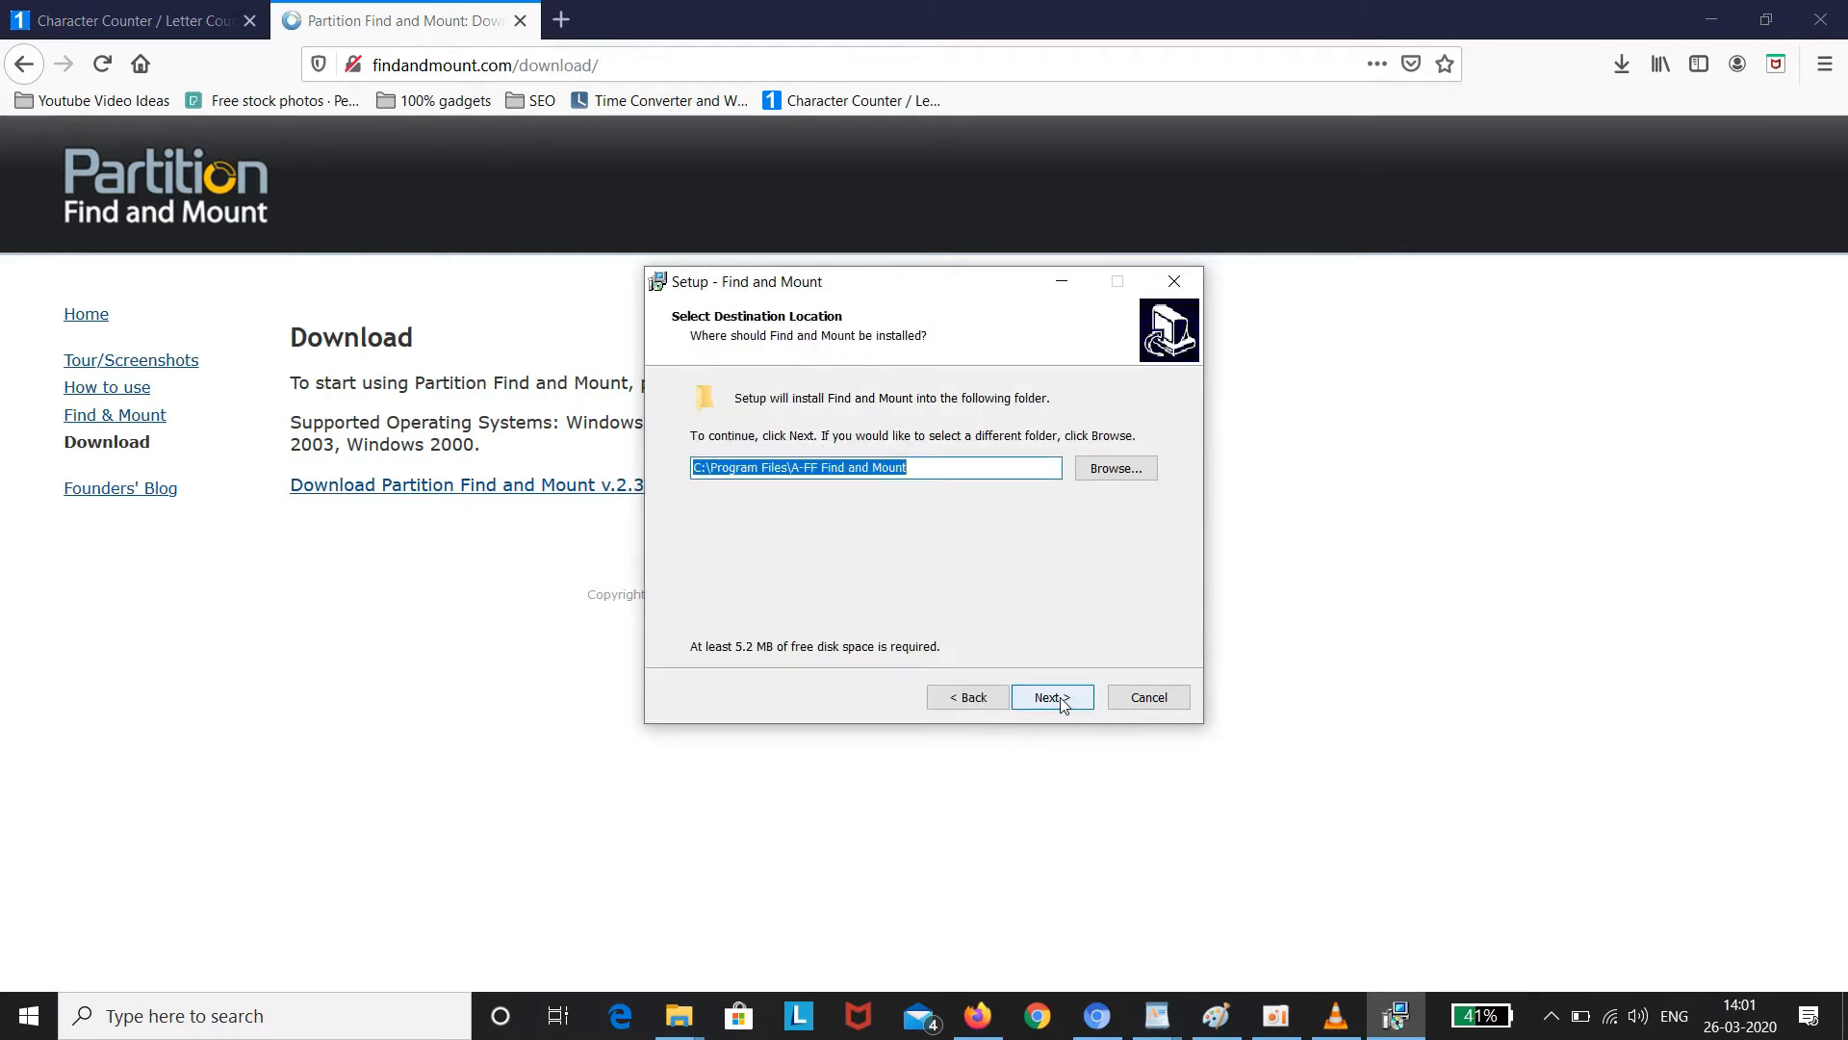
mouse_move(1094, 565)
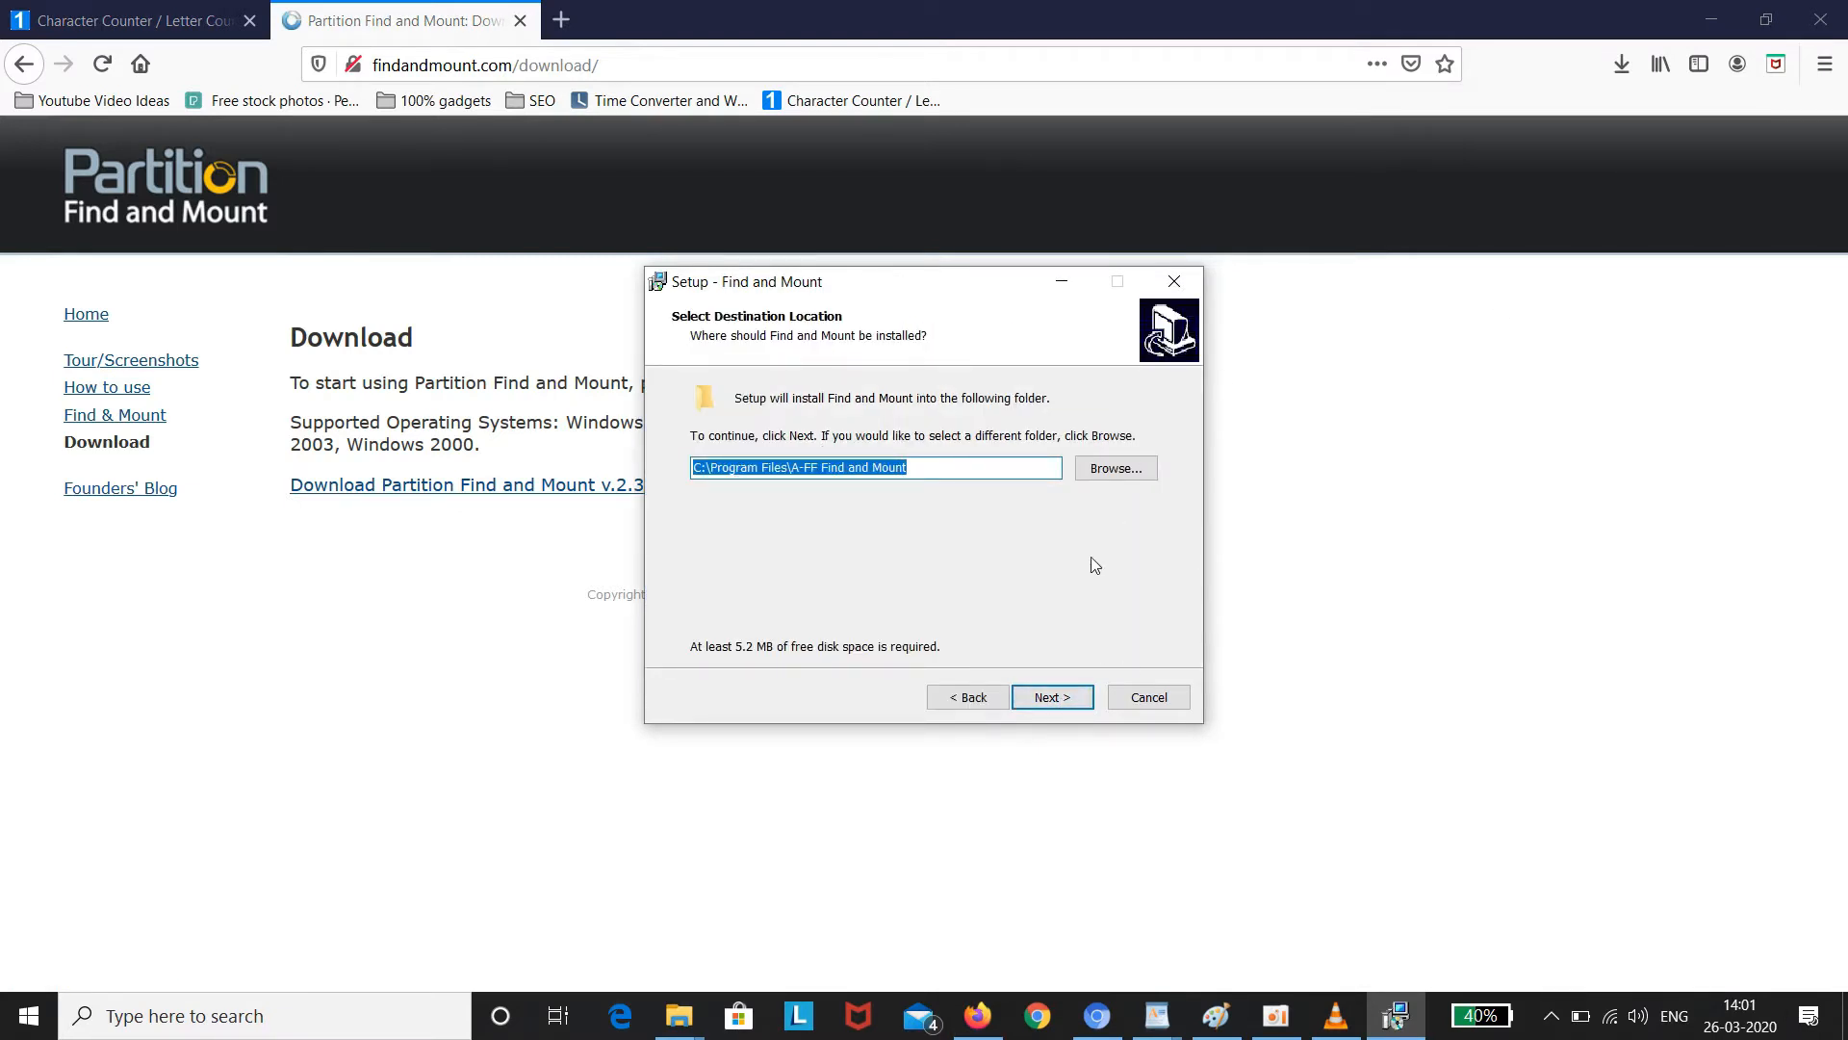
Install Find and Mount to the default folder with the desktop icon, then launch it.
left_click(1049, 696)
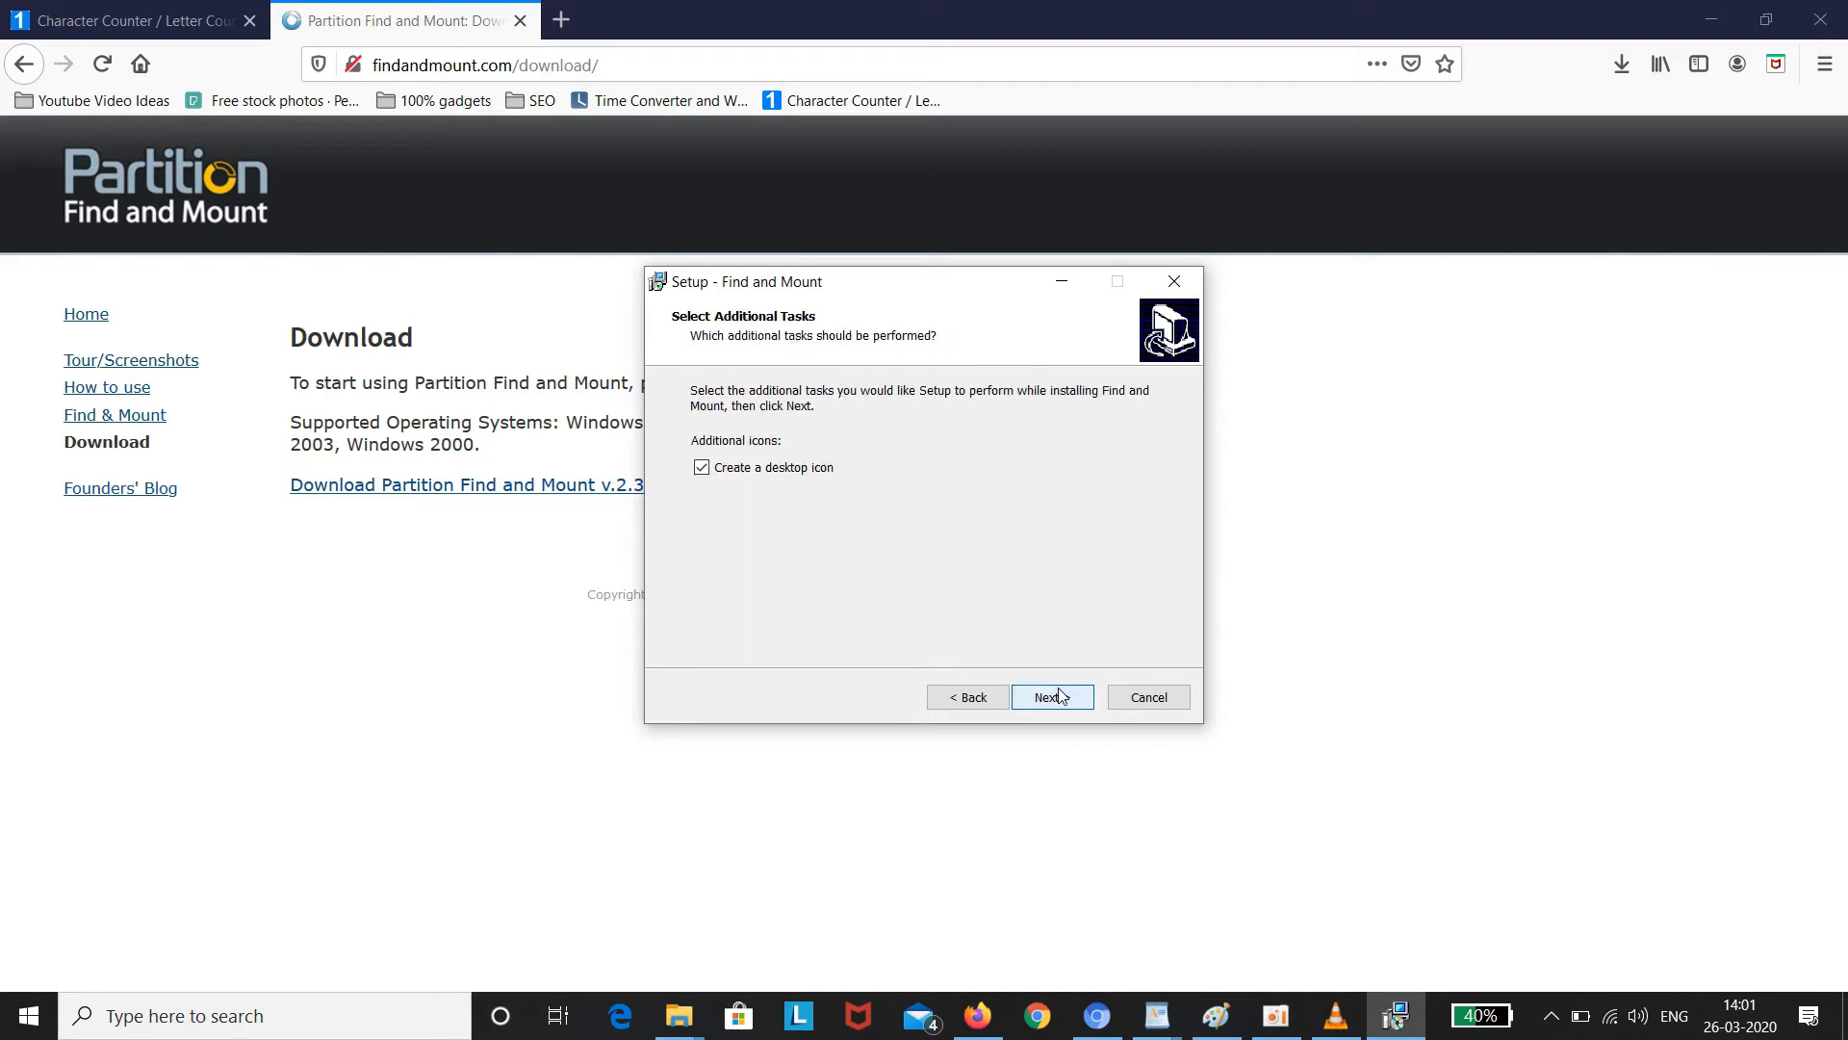
left_click(1050, 697)
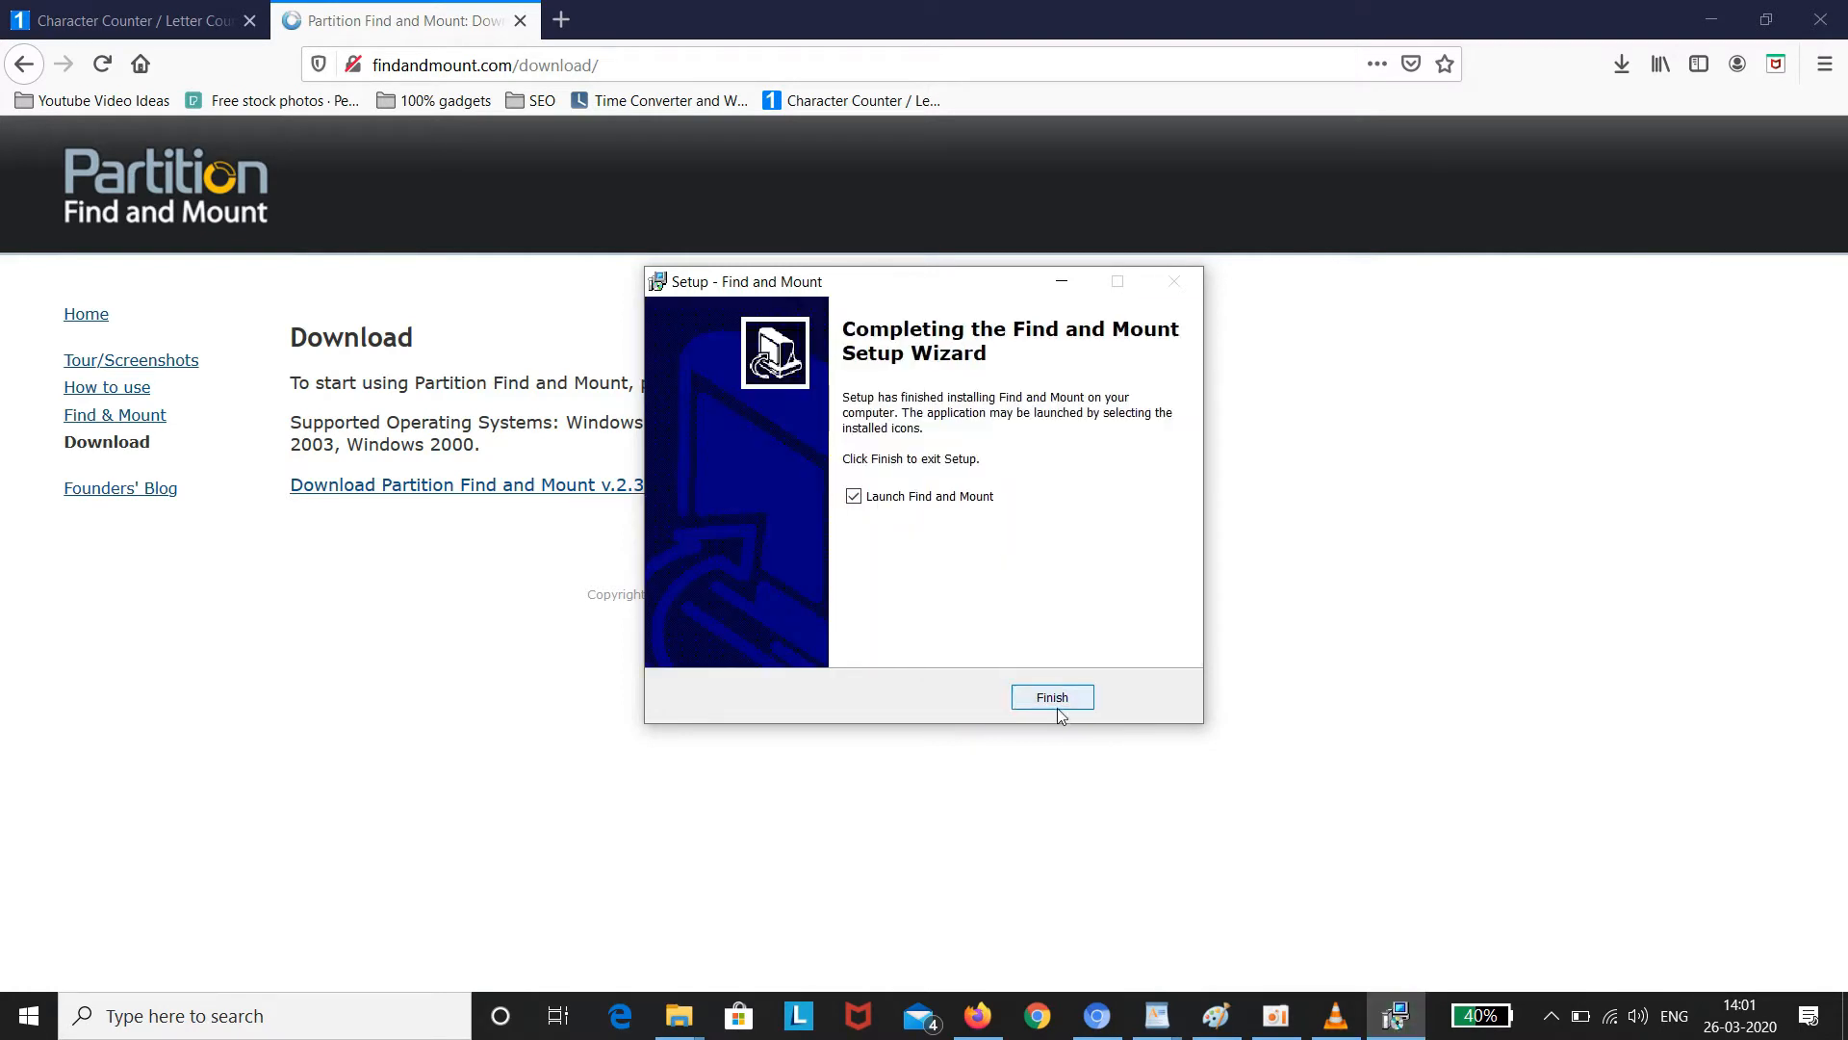
left_click(1050, 697)
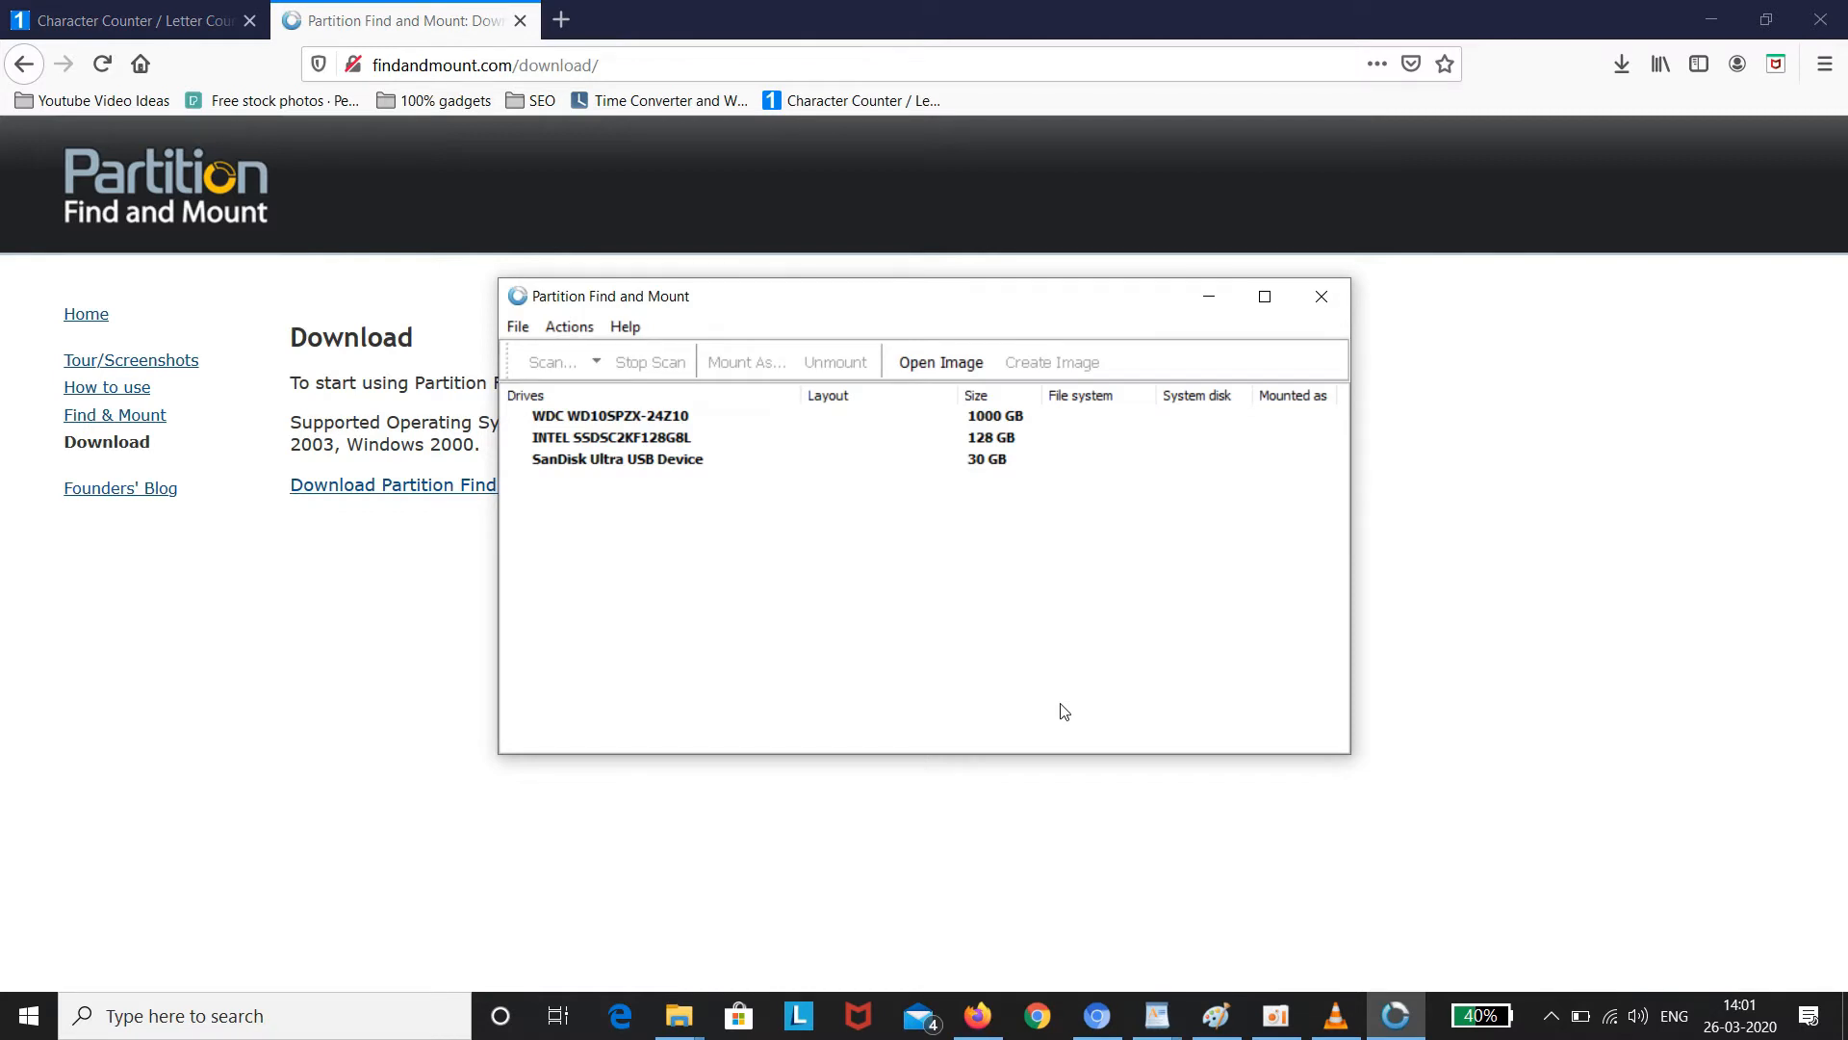
Run a Thorough Scan on the SanDisk Ultra USB Device to find Partition1.
right_click(616, 459)
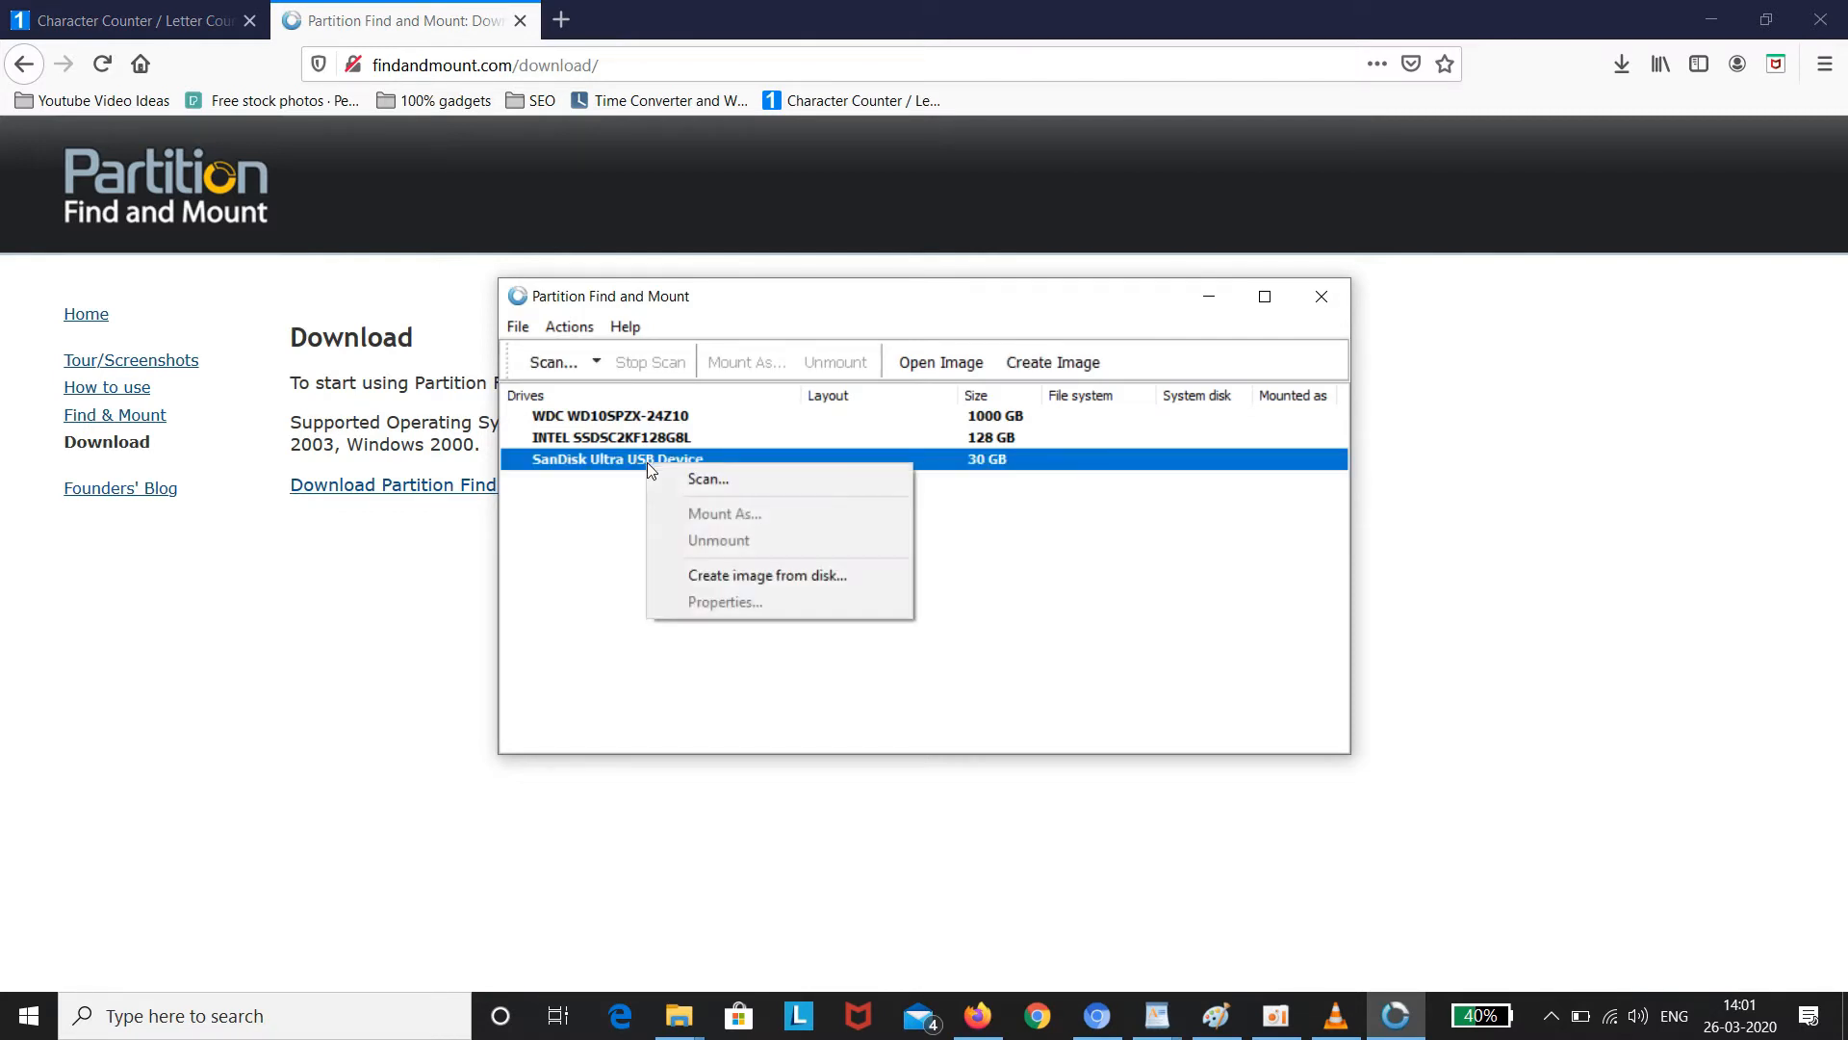
mouse_move(708, 479)
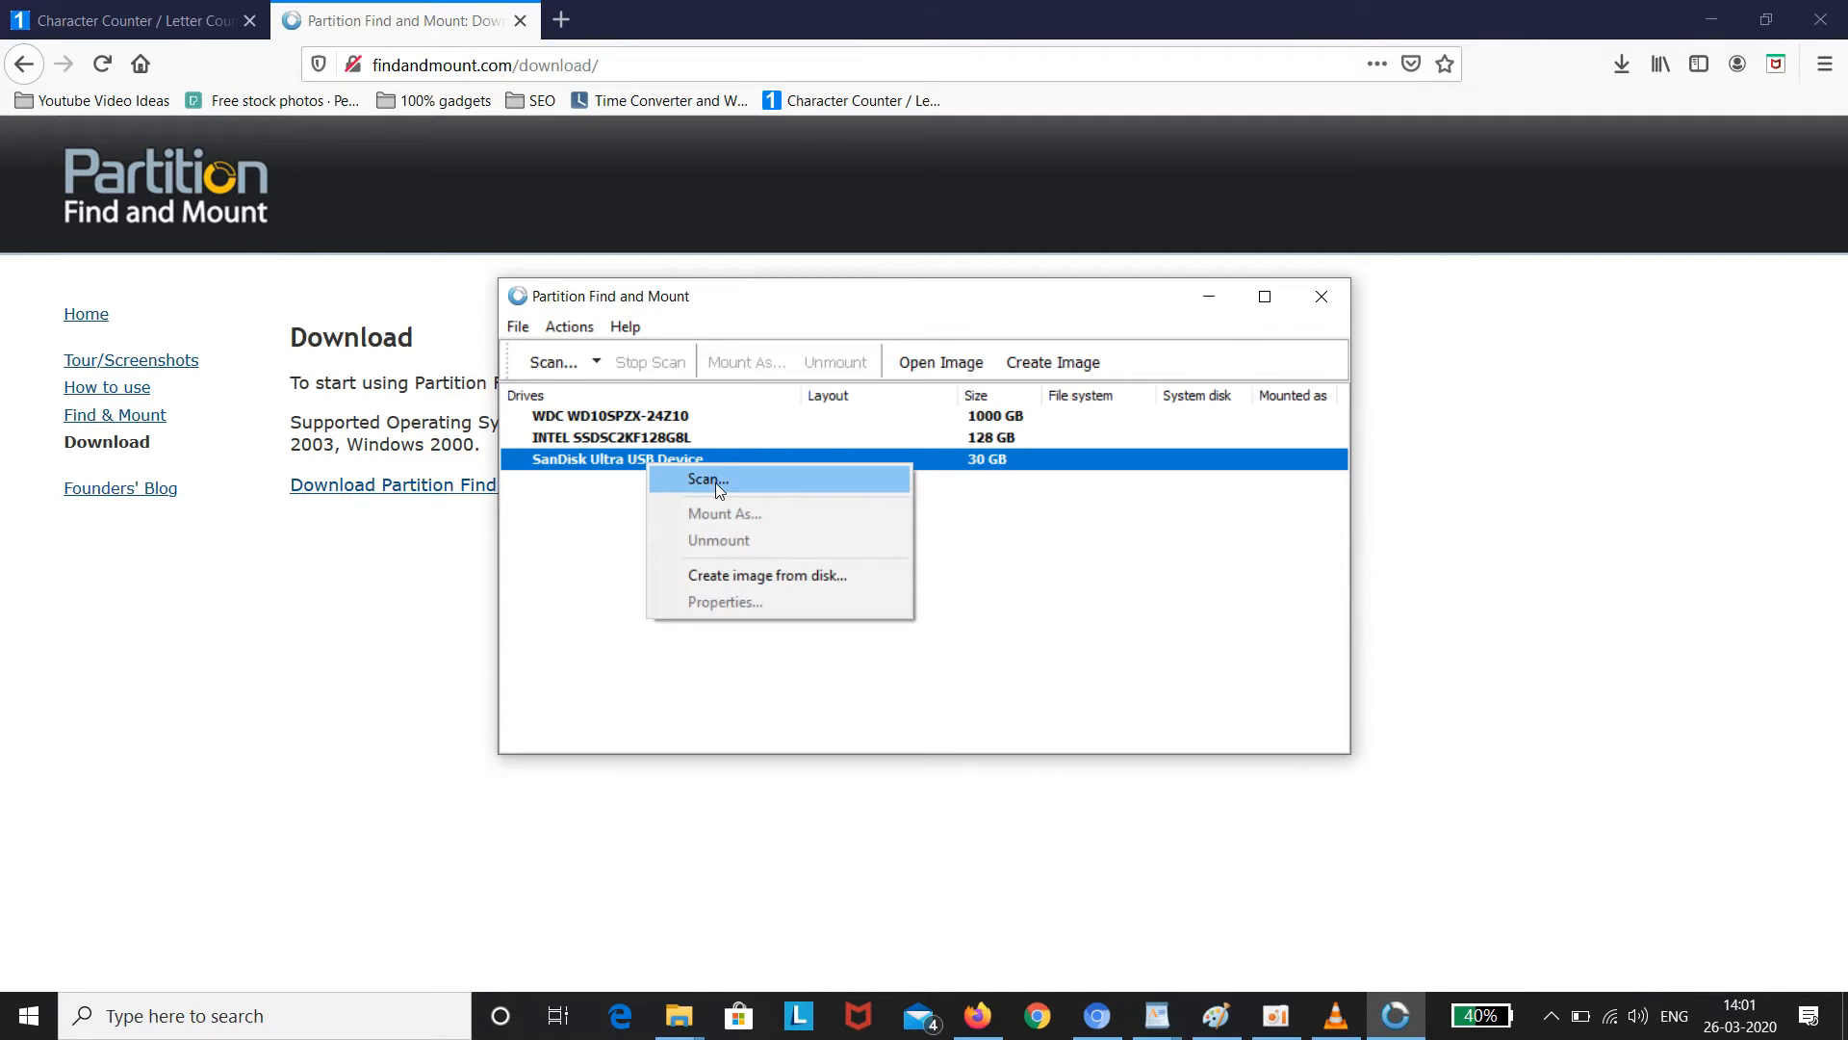
left_click(705, 479)
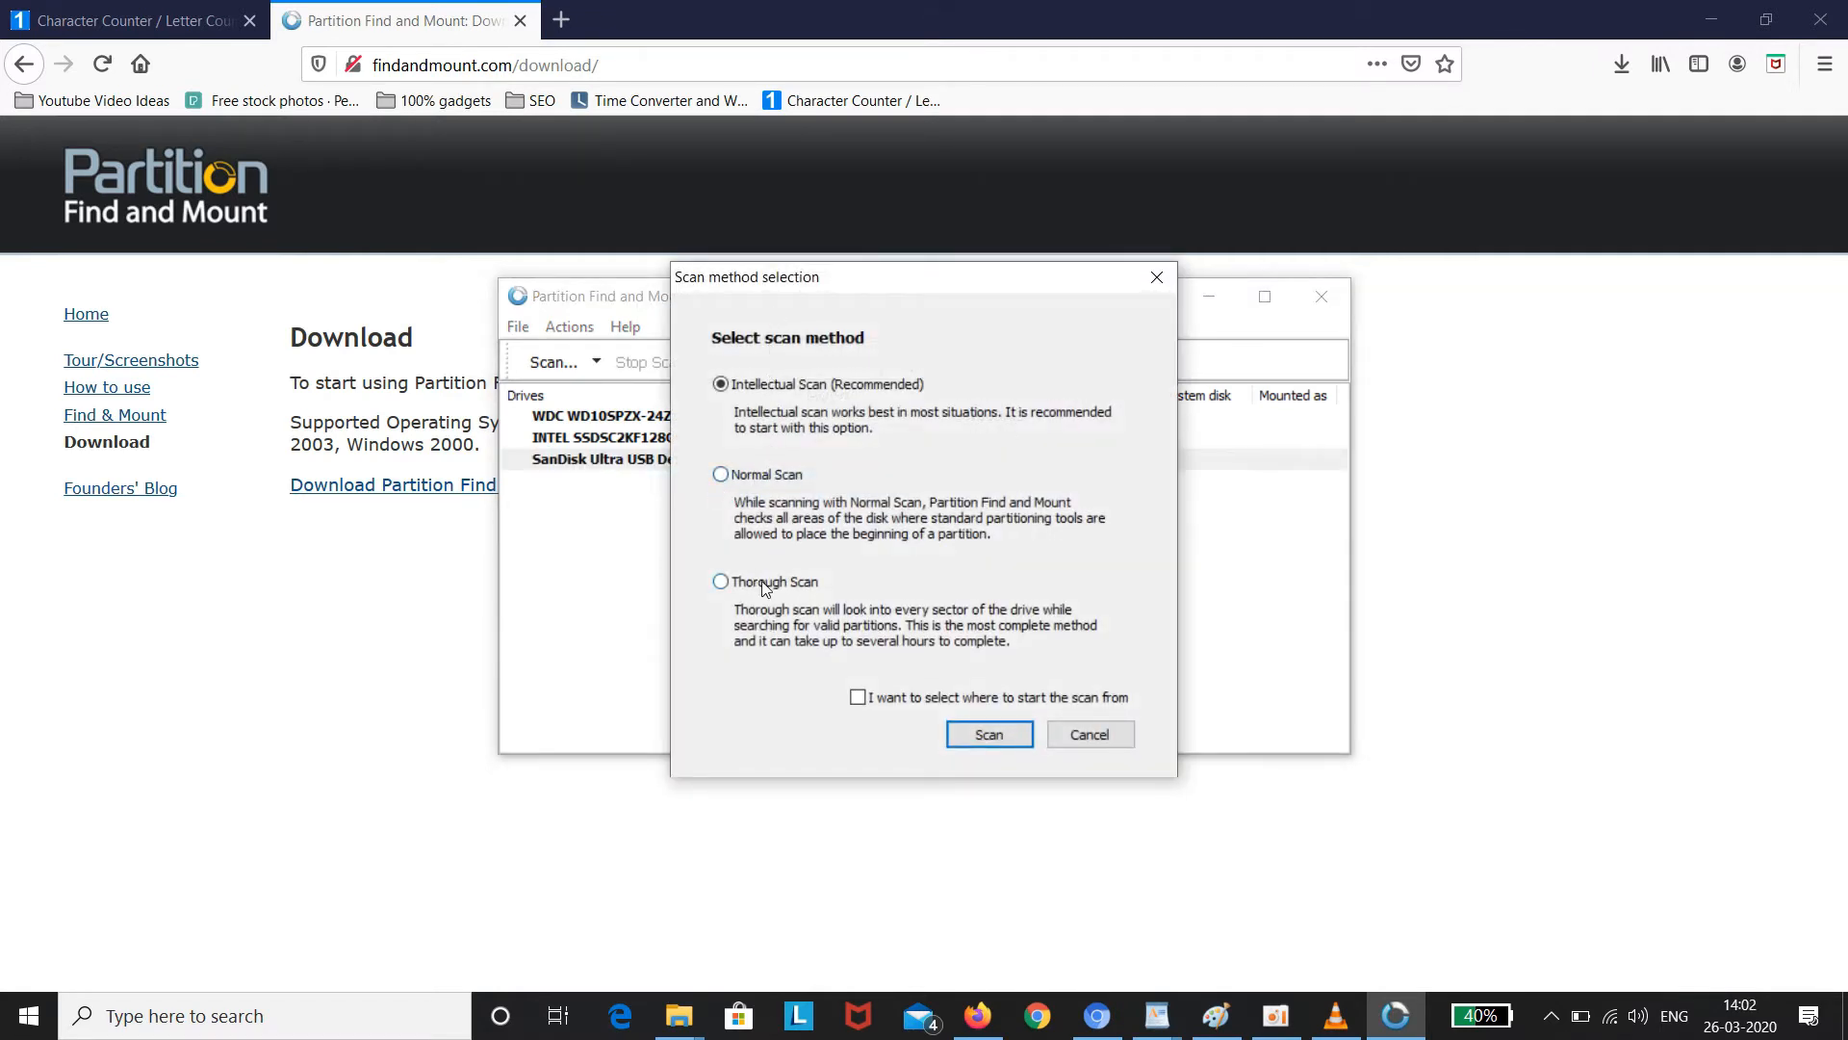
left_click(720, 581)
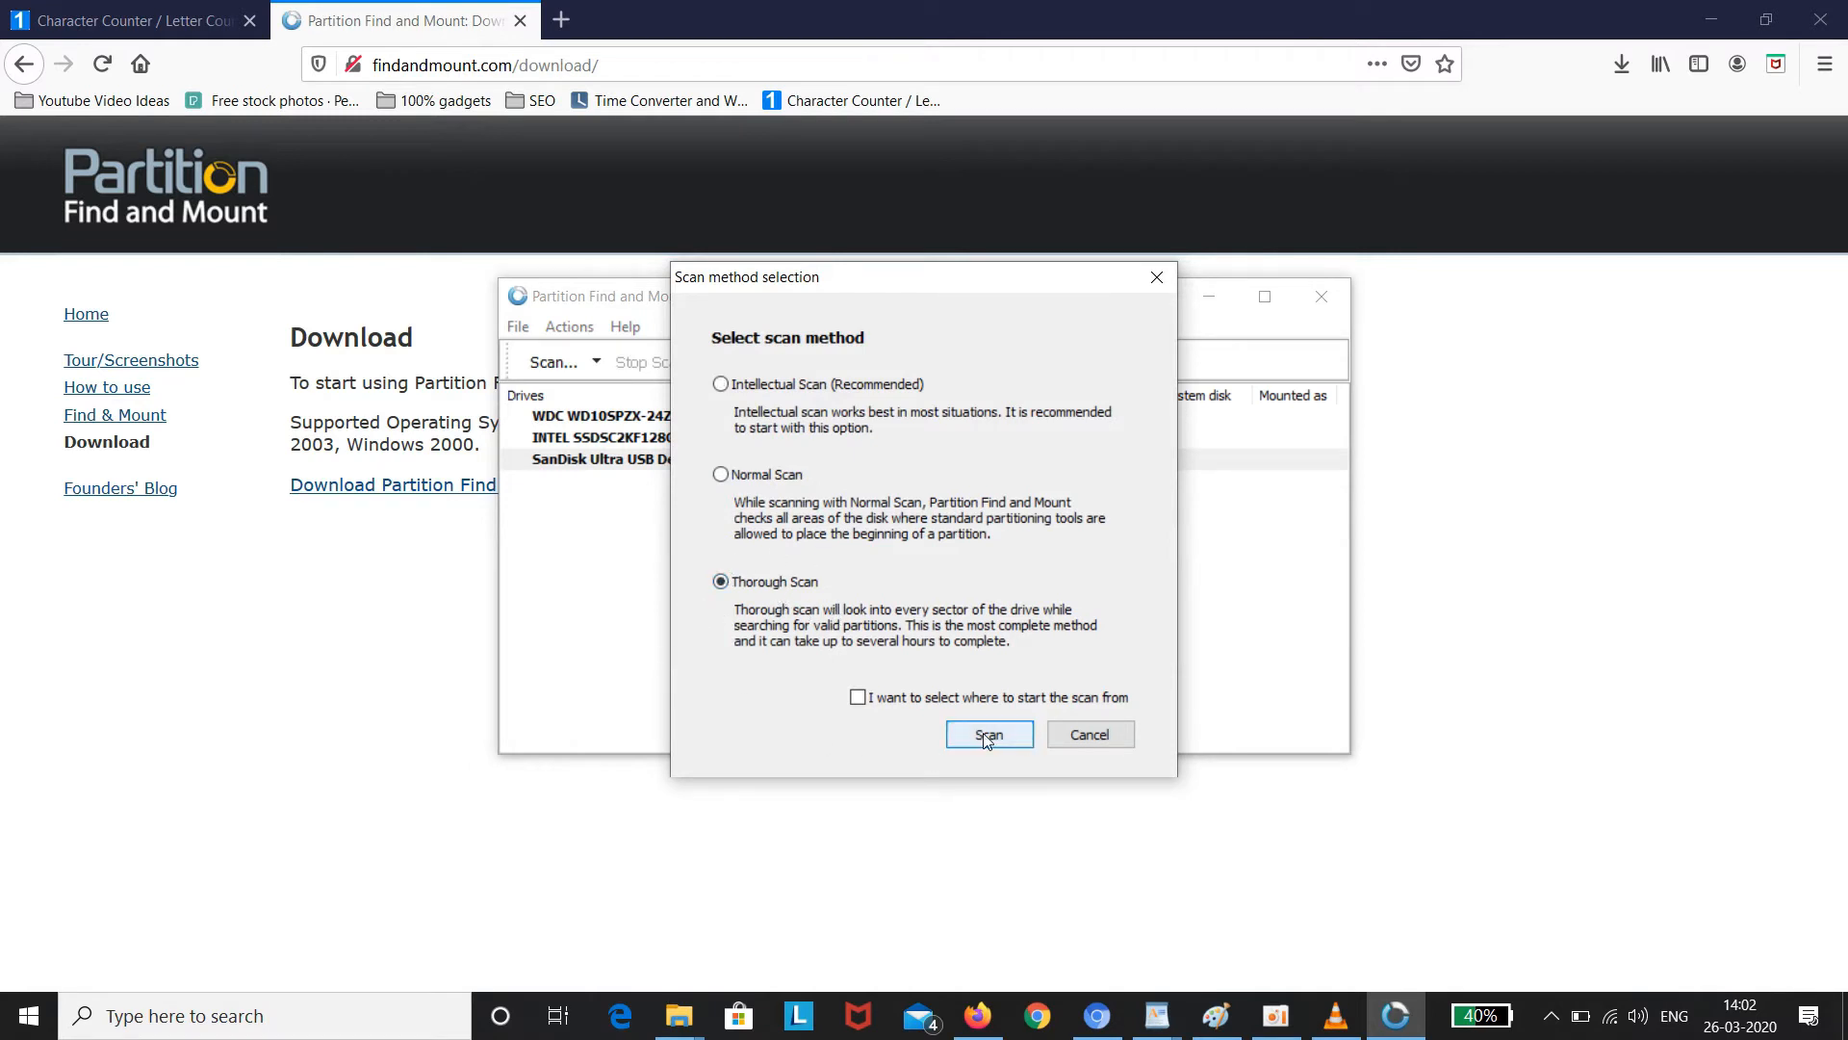
left_click(988, 735)
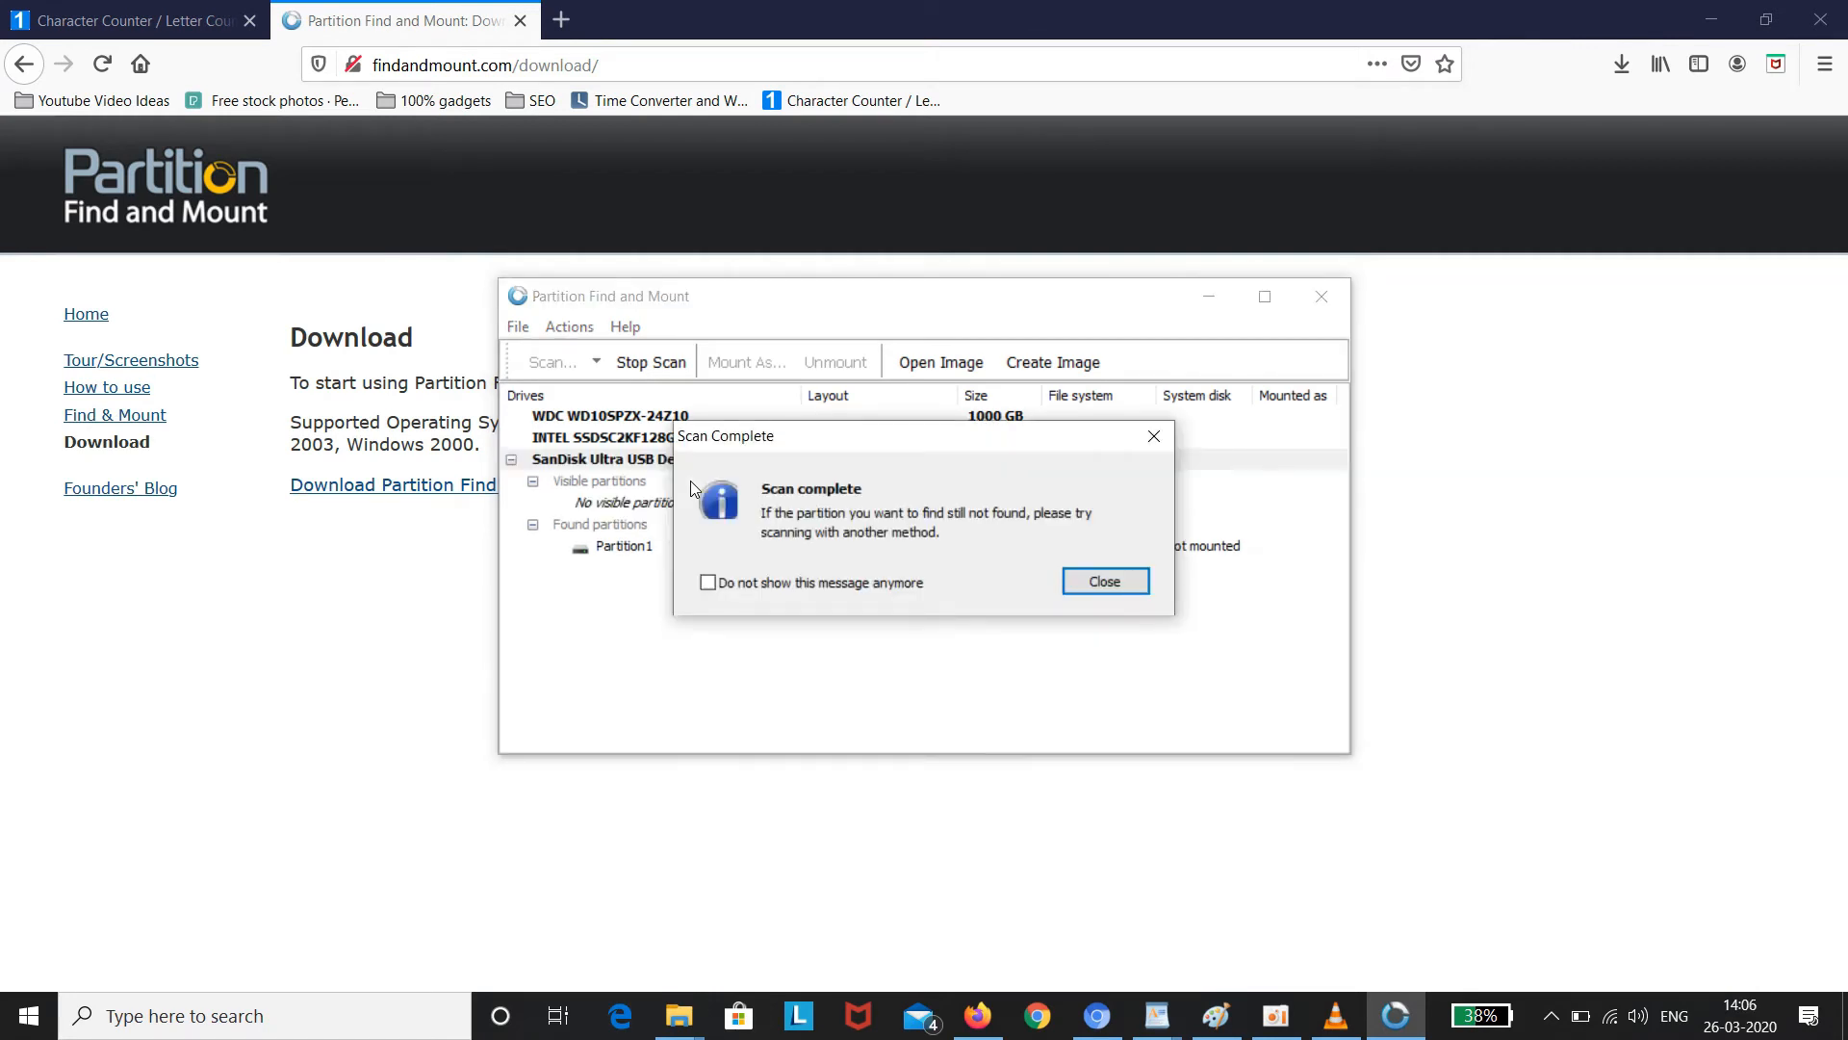
Dismiss the scan result and mount Partition1 with drive letter N:.
left_click(1103, 579)
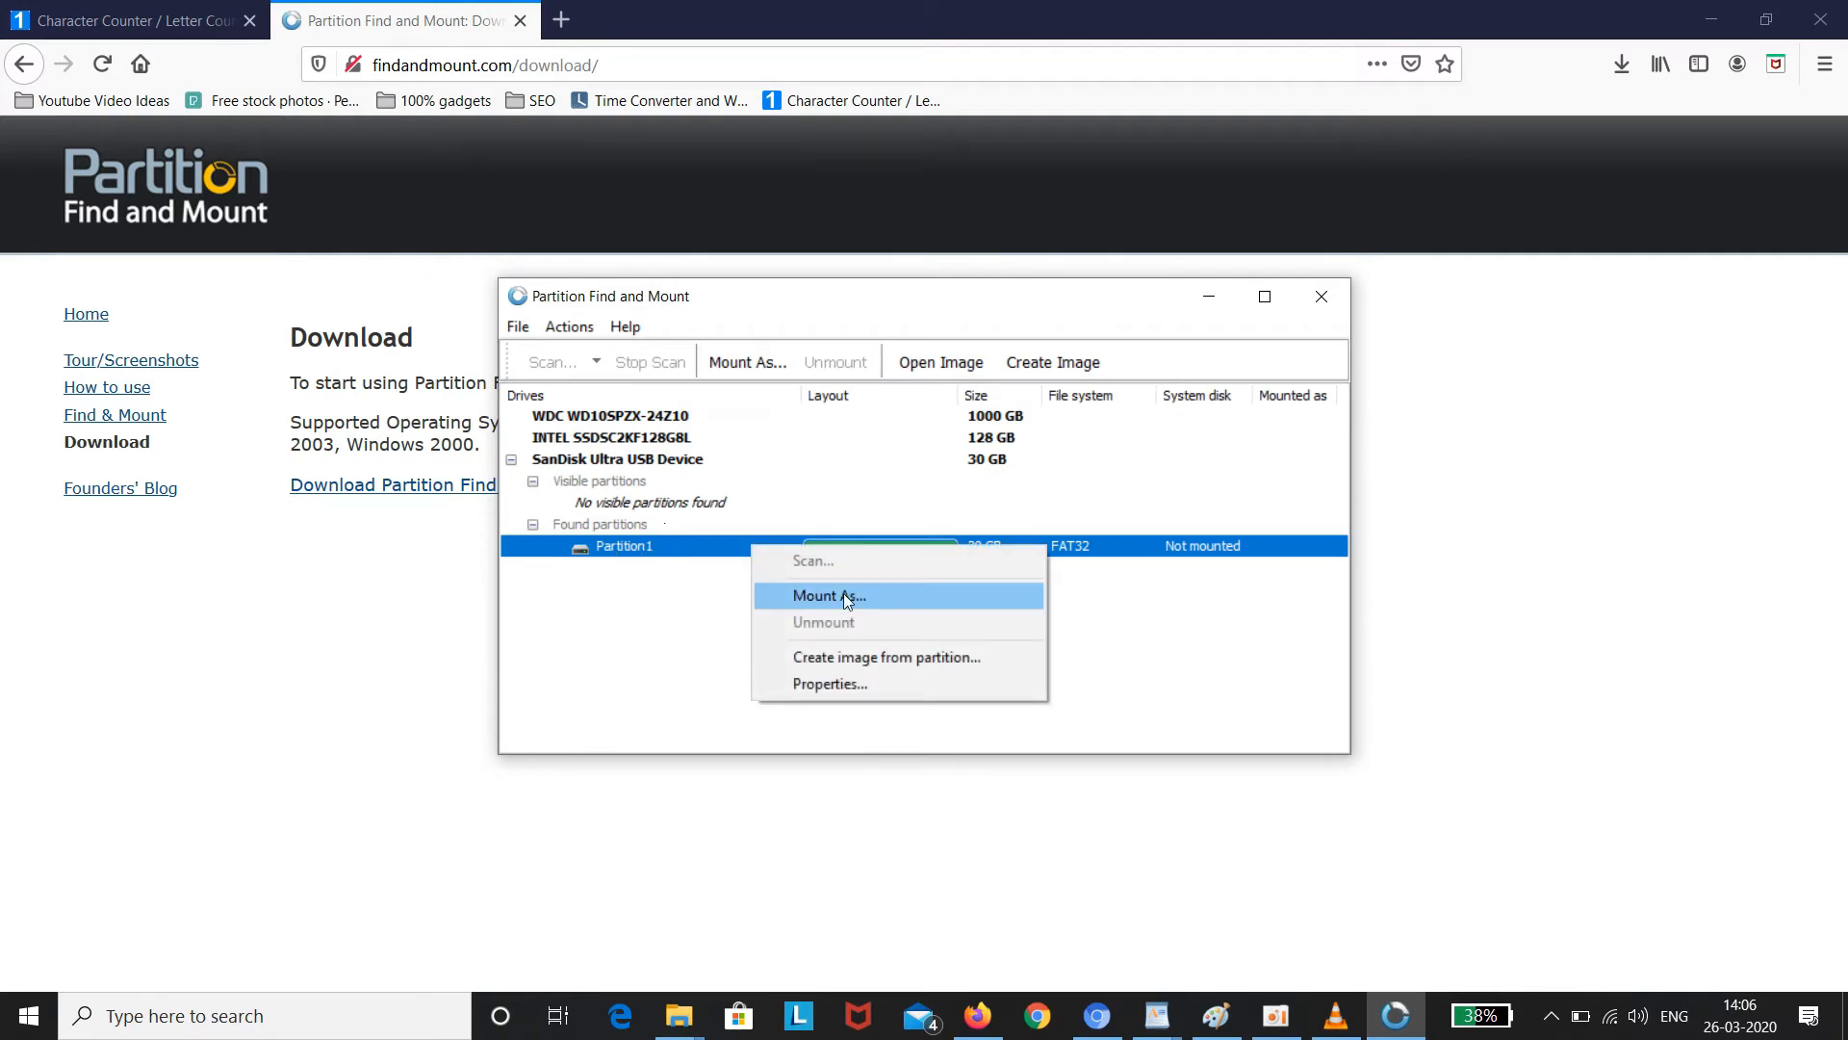
left_click(828, 595)
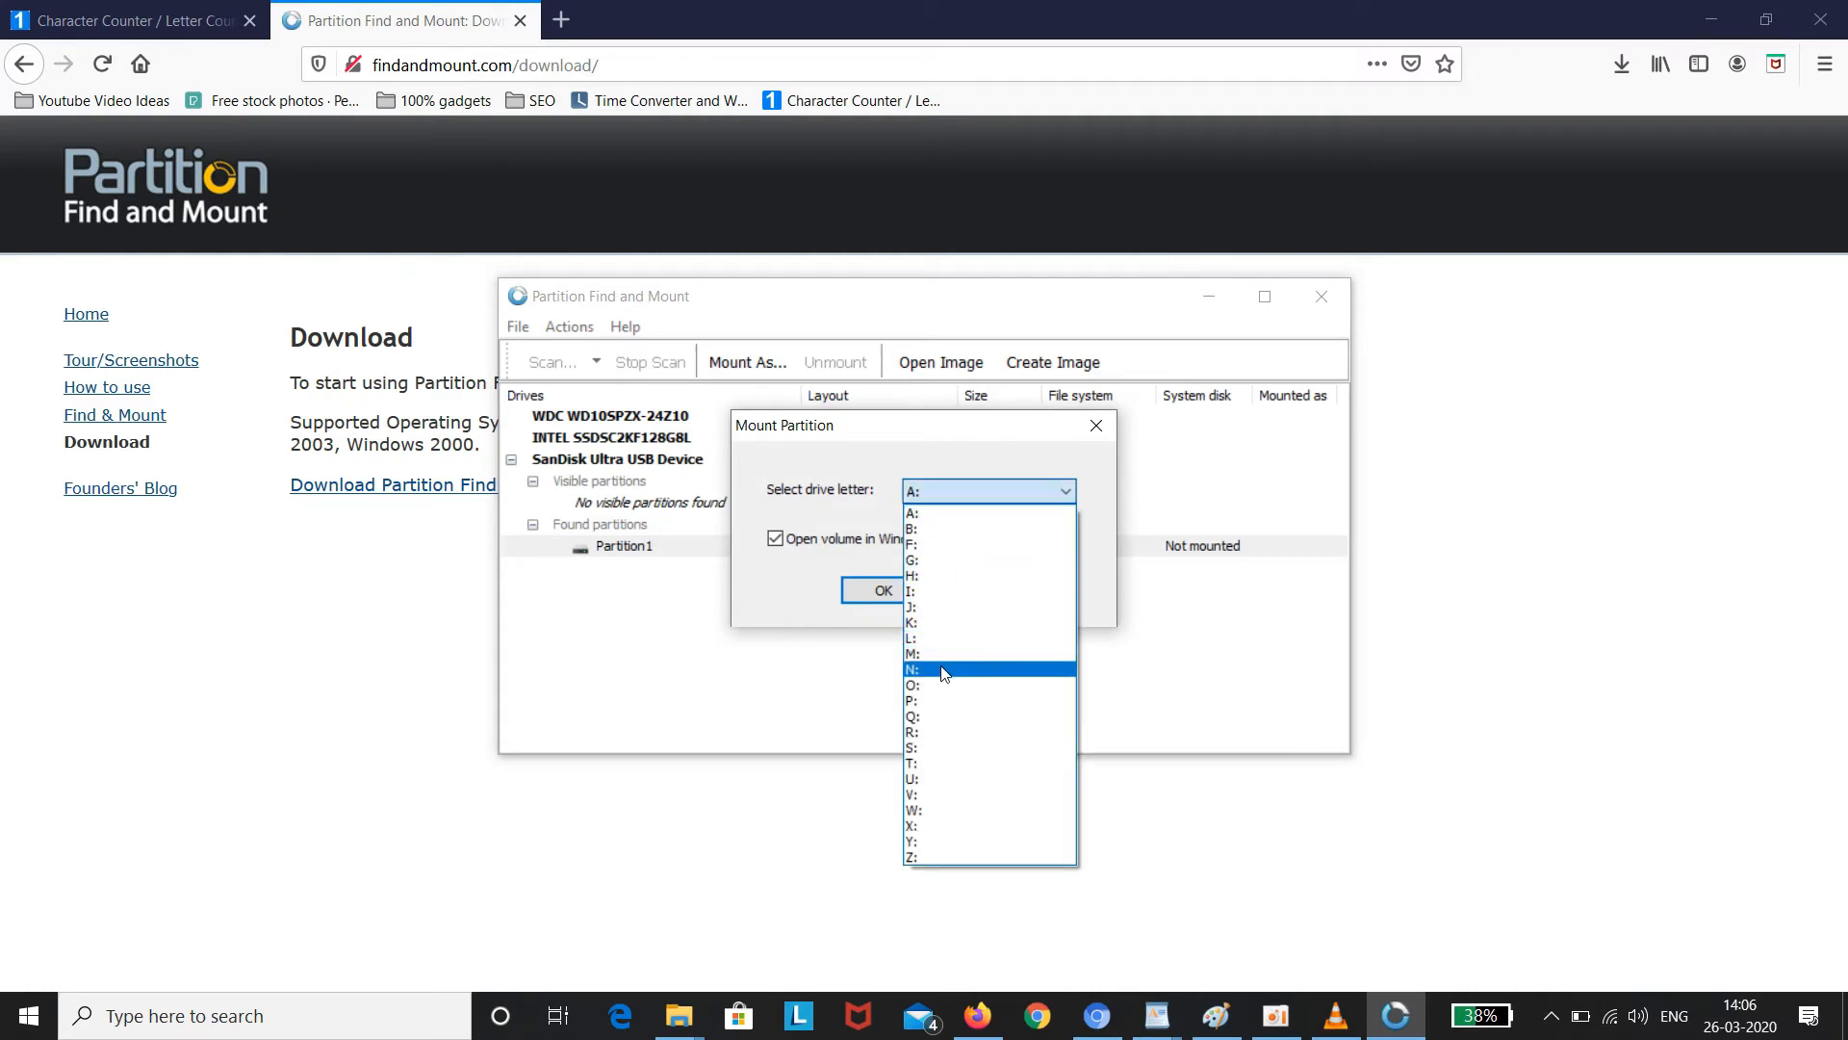
left_click(911, 668)
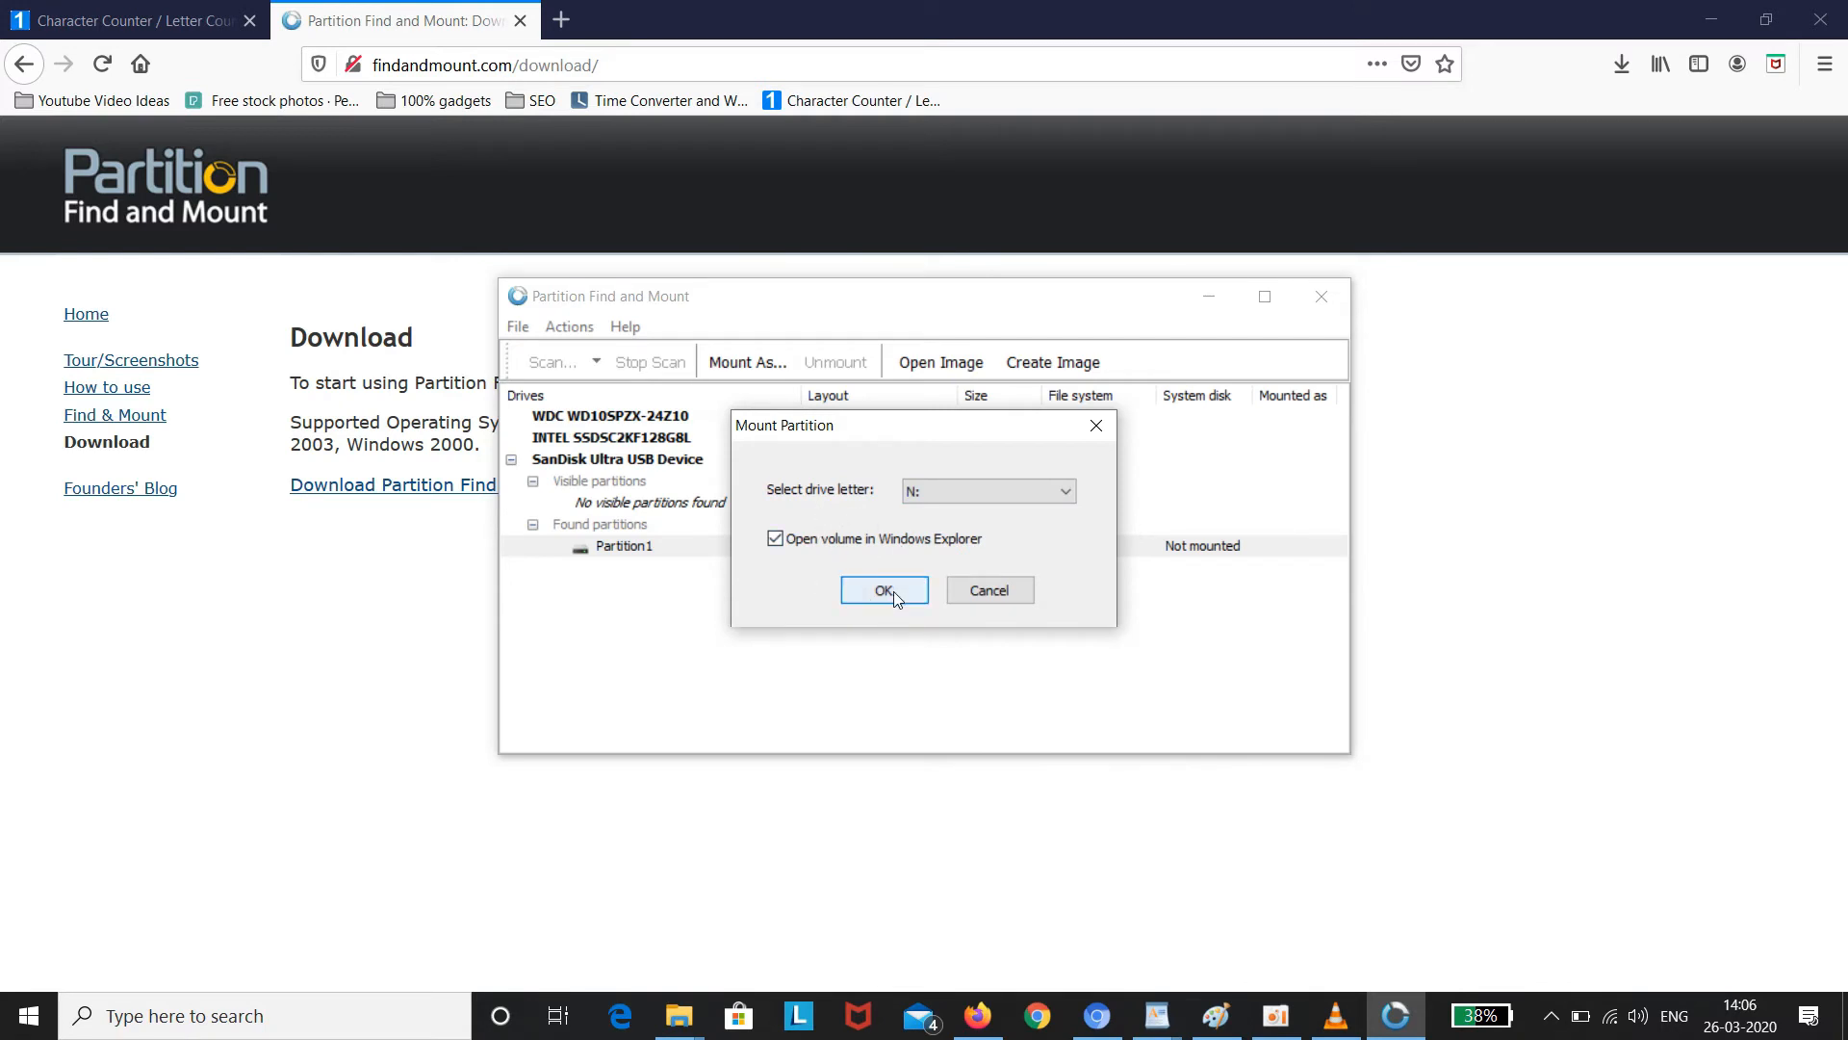
left_click(884, 589)
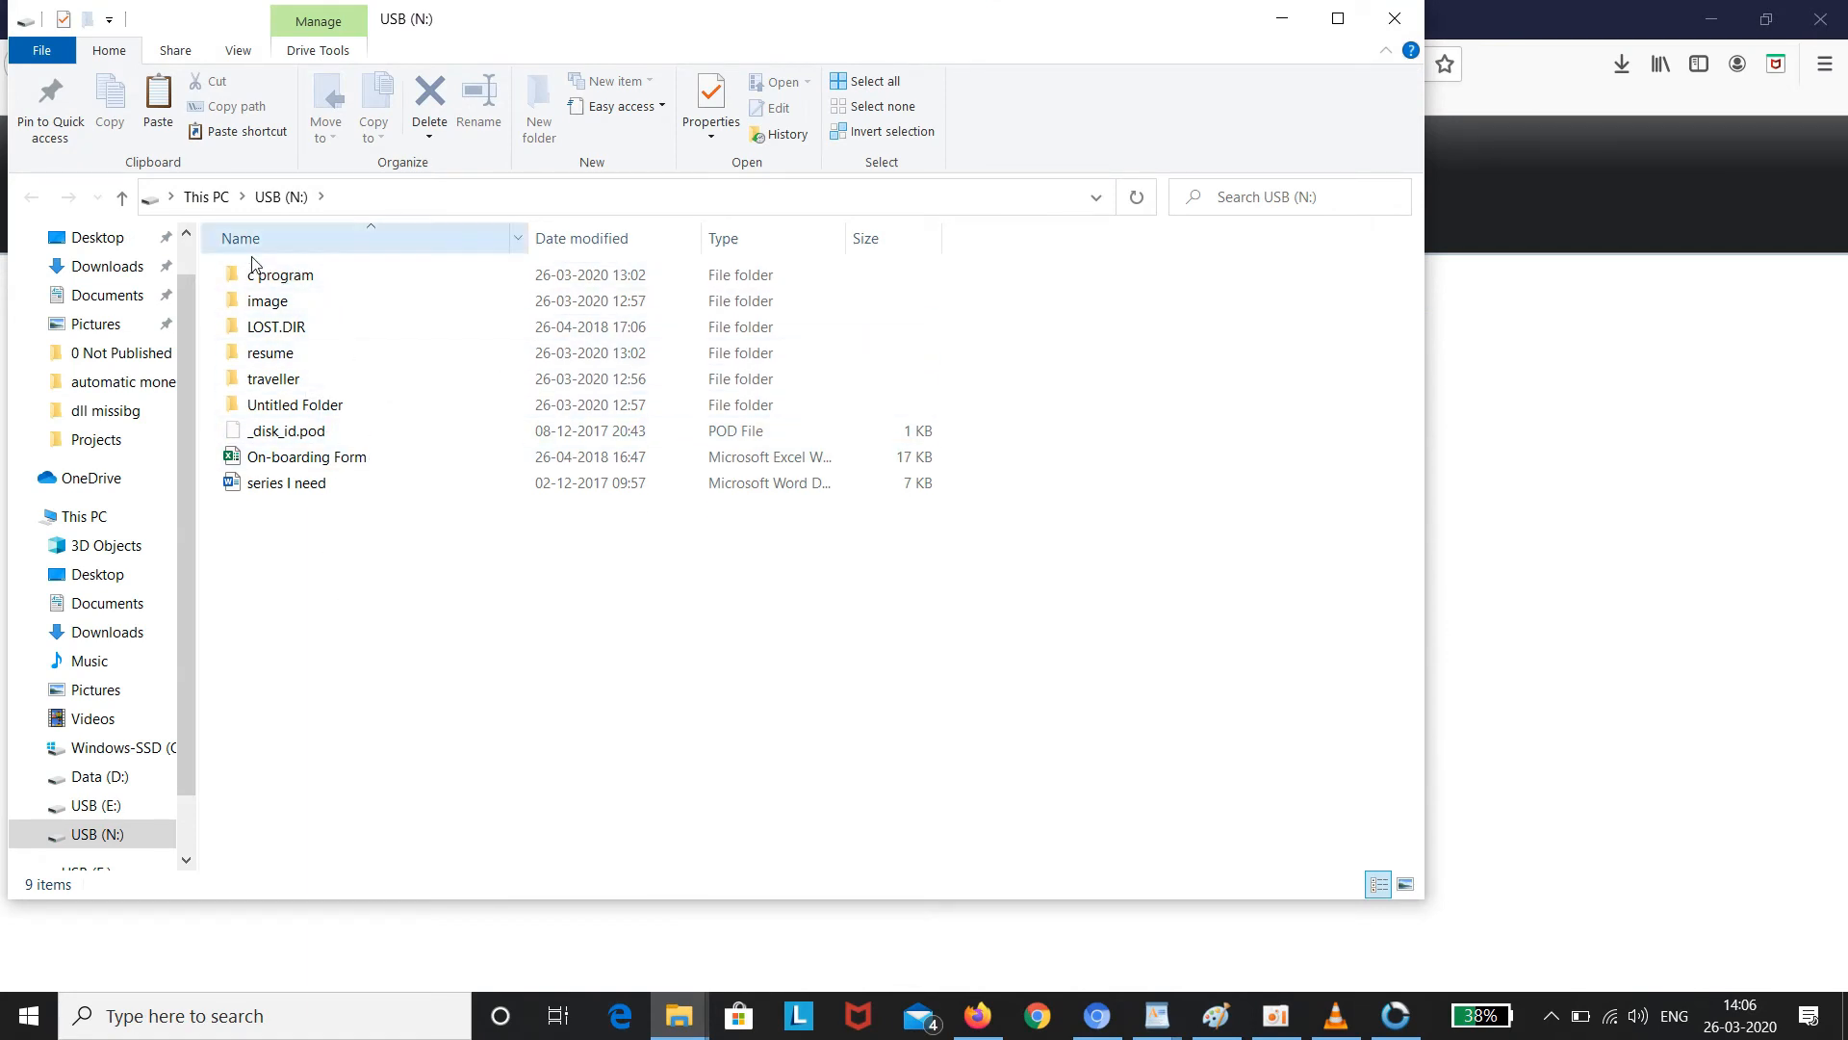
Select all nine recovered items on USB (N:) with Ctrl+A.
key("ctrl+a")
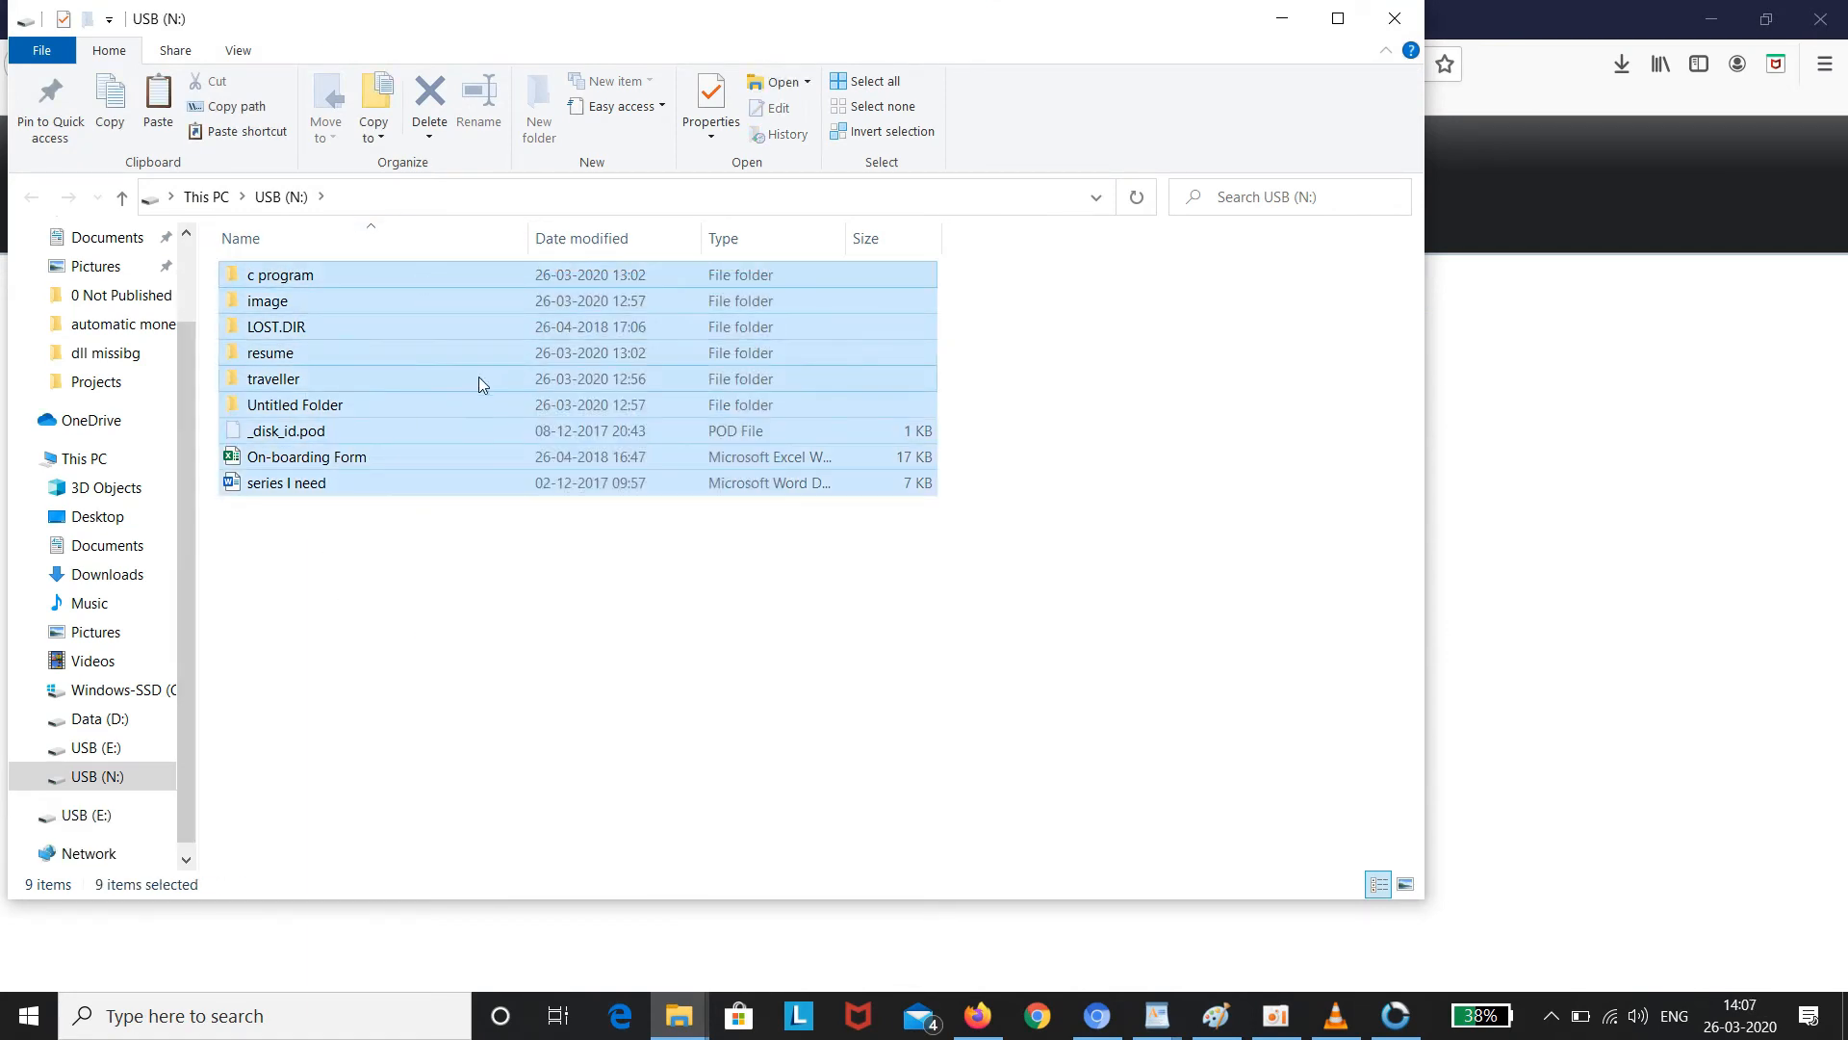
mouse_move(404, 362)
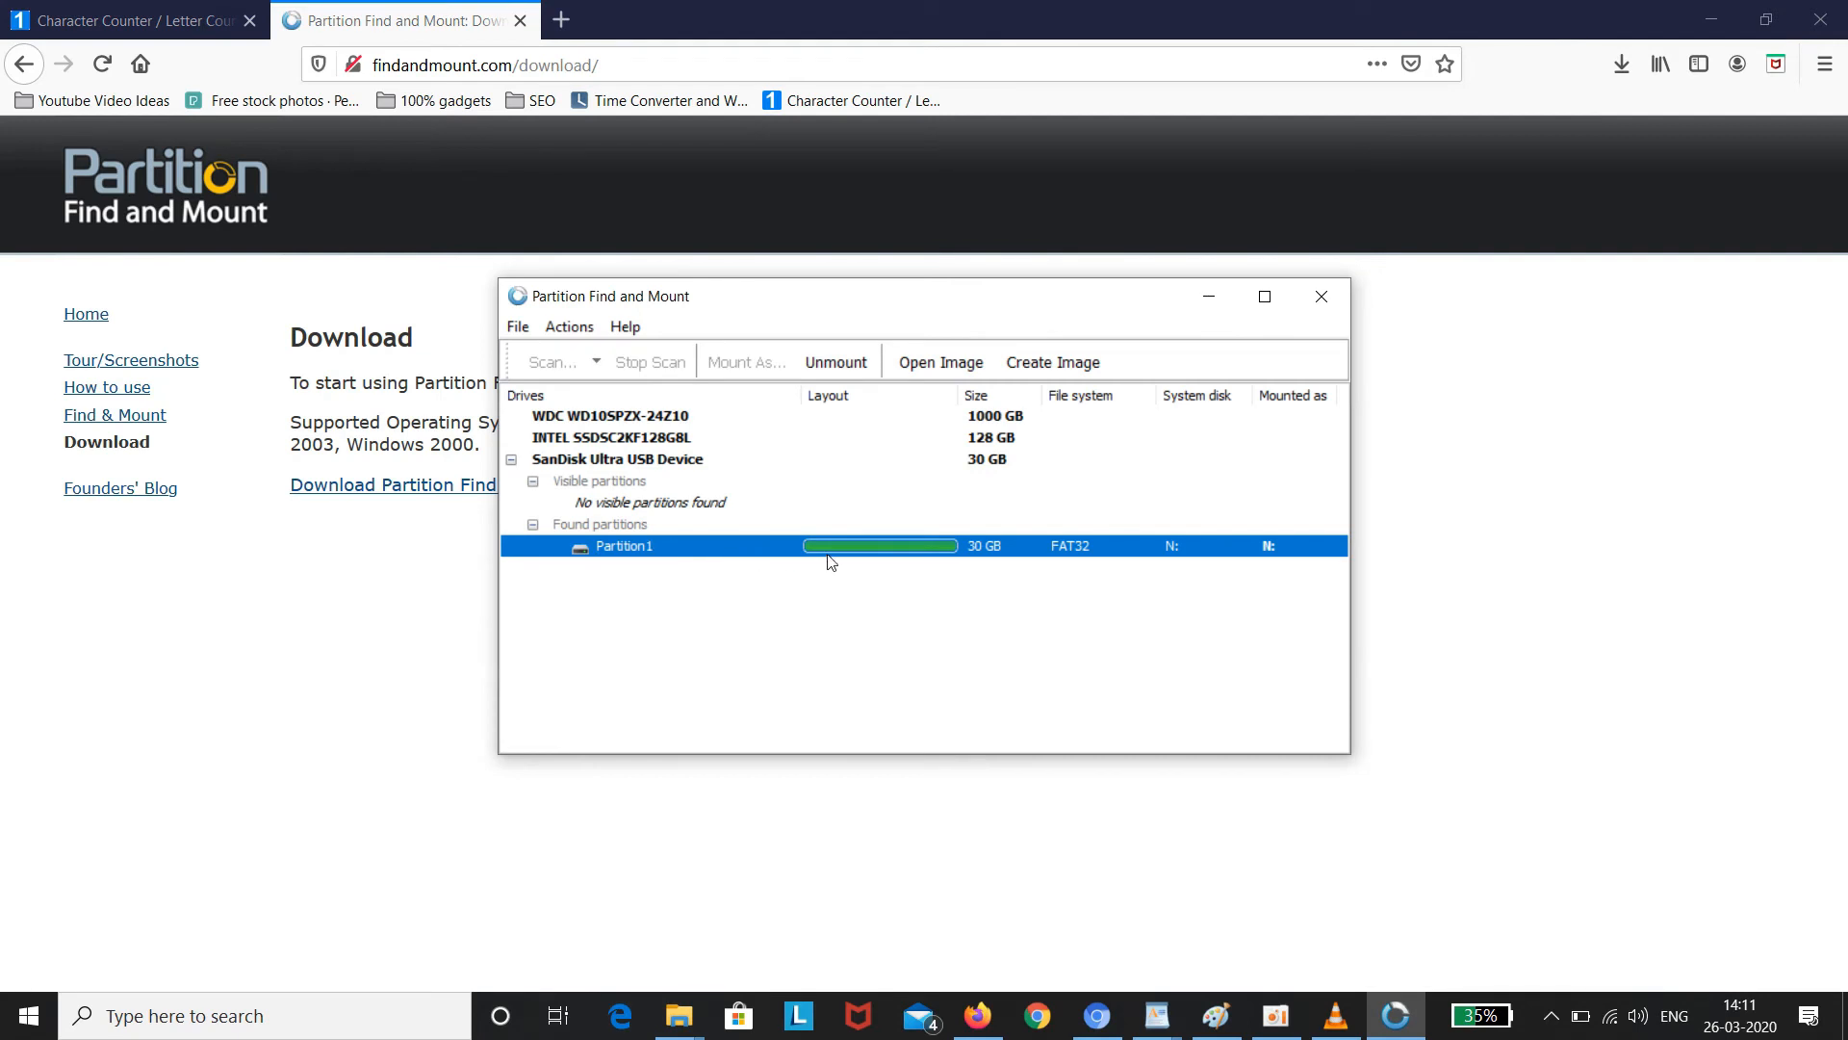
Unmount Partition1 via its context menu.
right_click(831, 545)
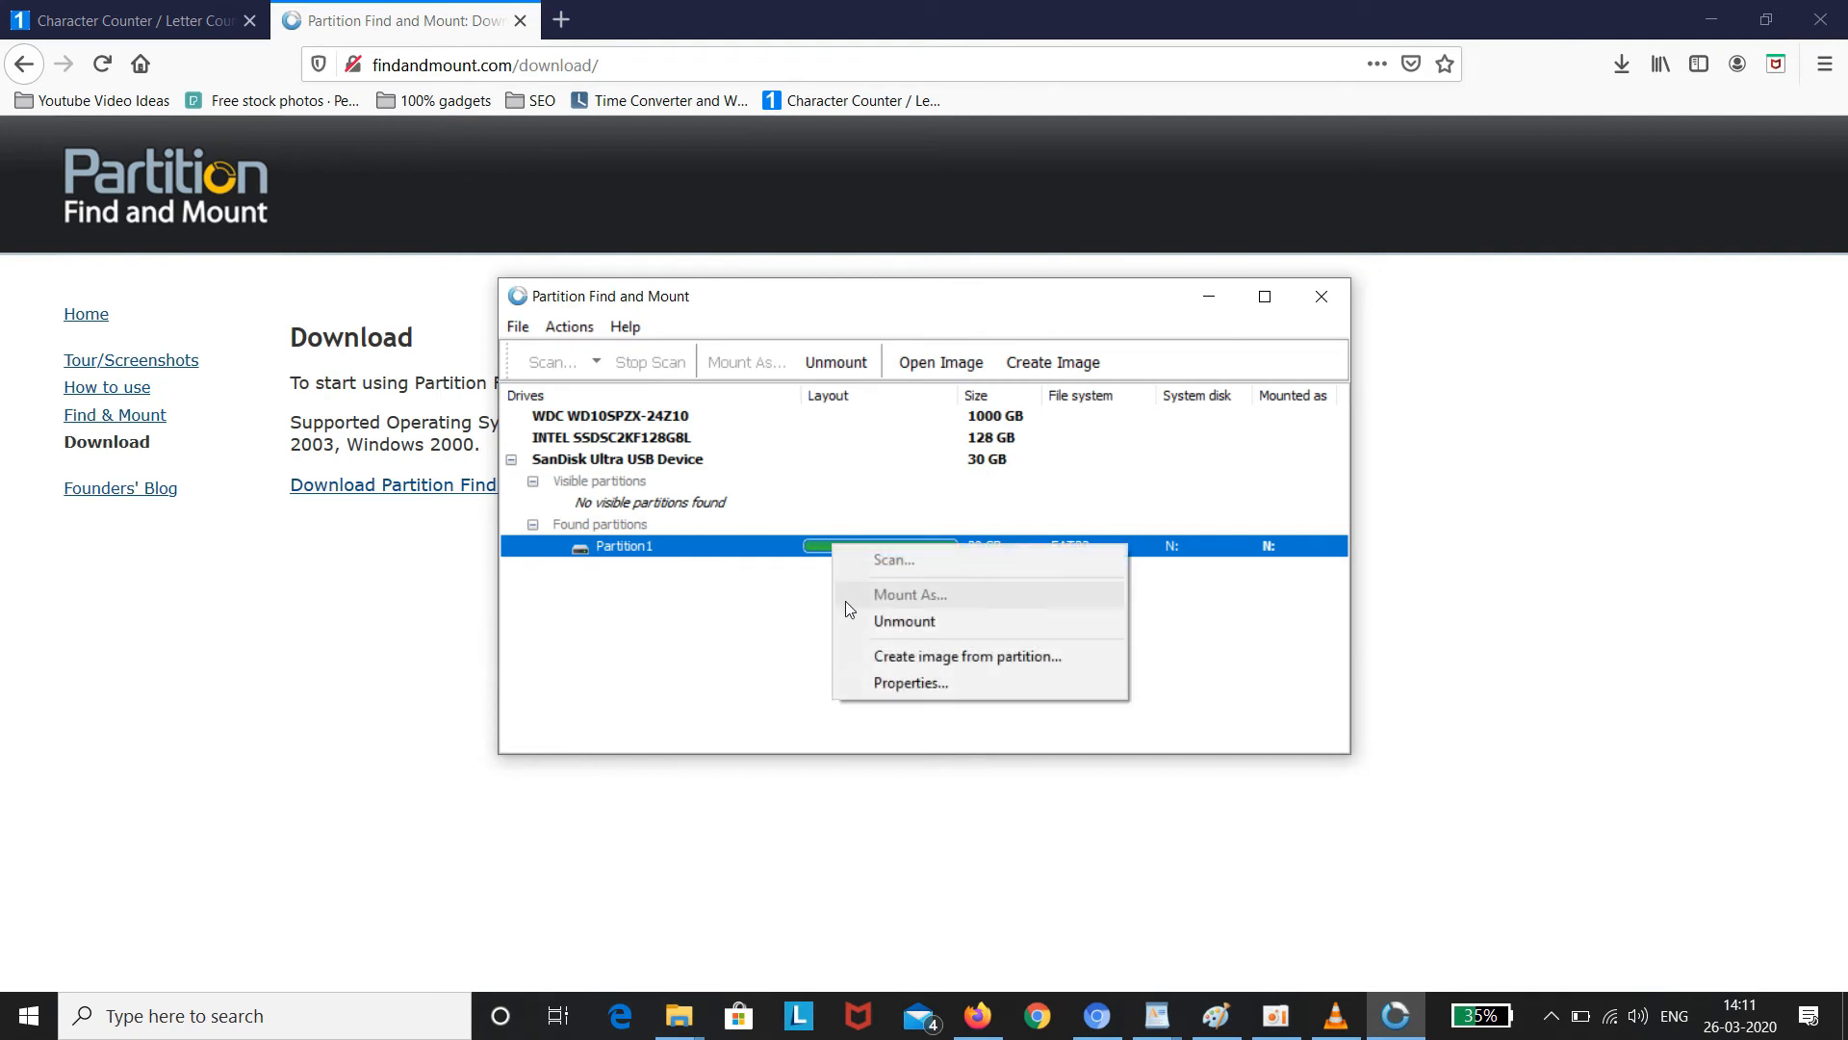
left_click(903, 621)
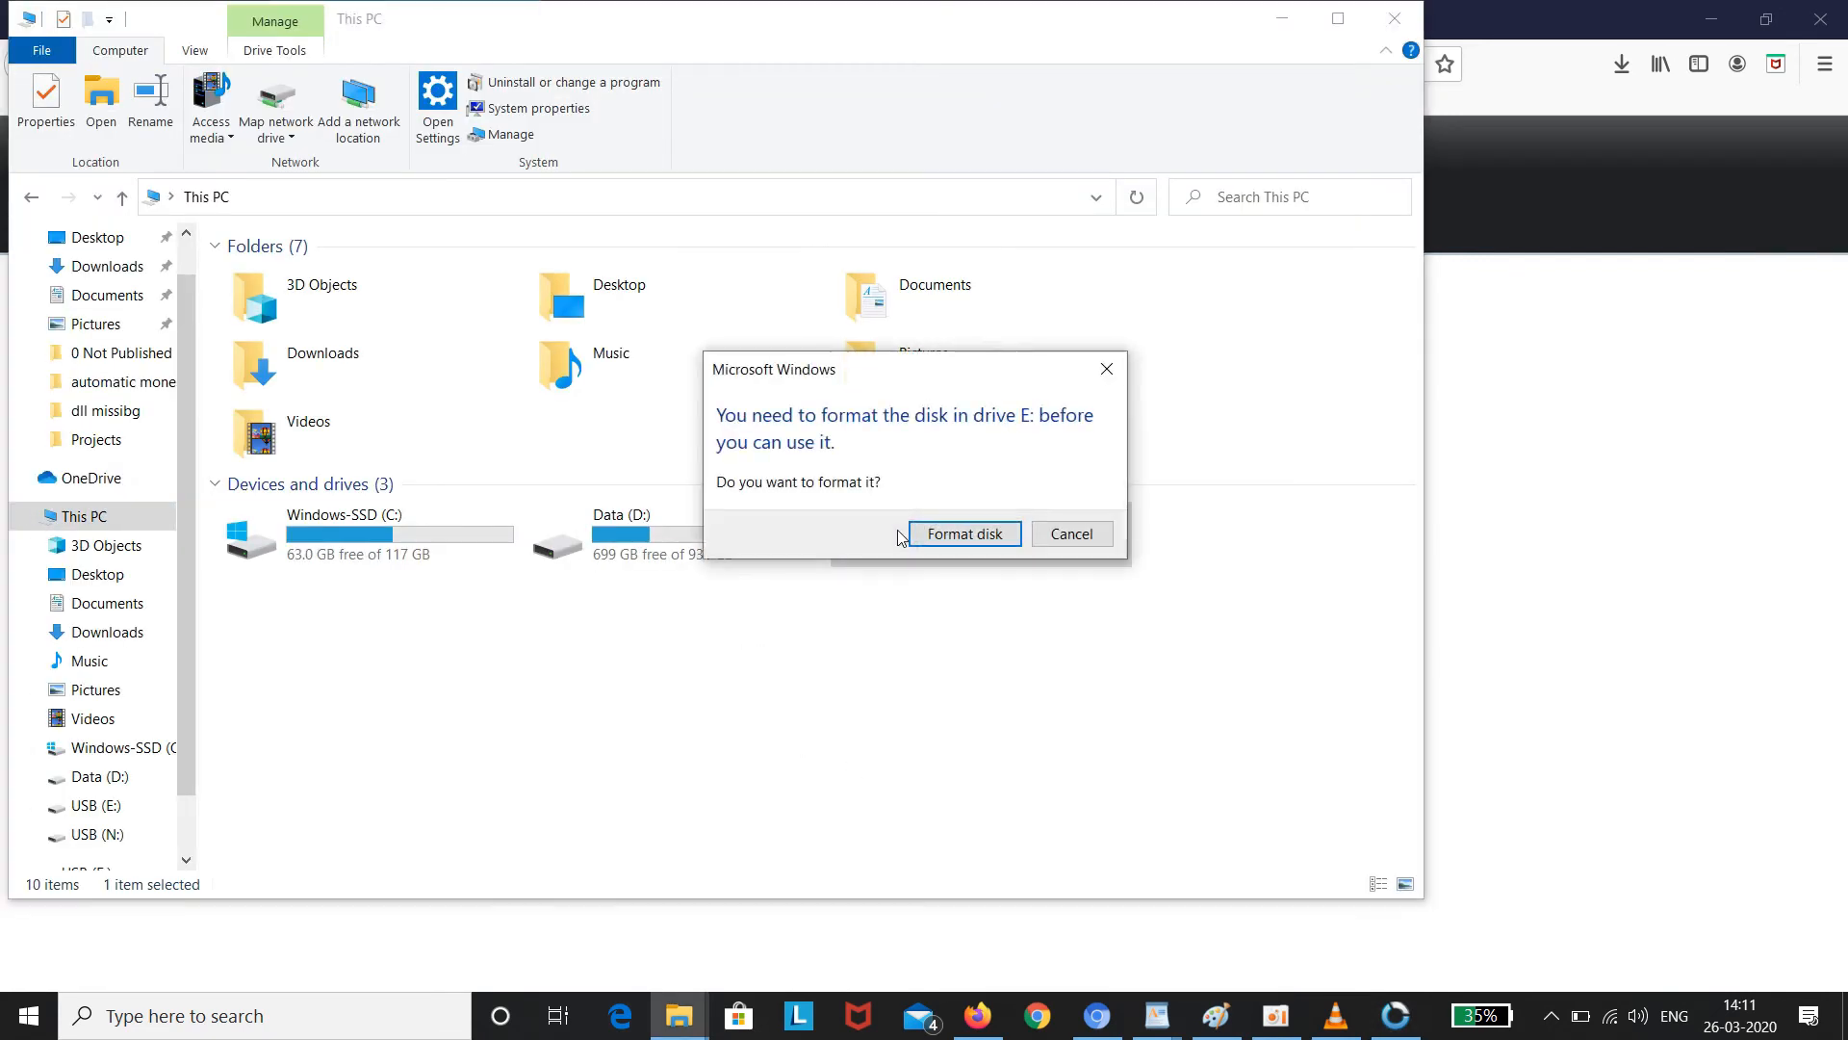
Quick-format USB drive E: as FAT32, confirming the data-erase warning and completion.
left_click(963, 532)
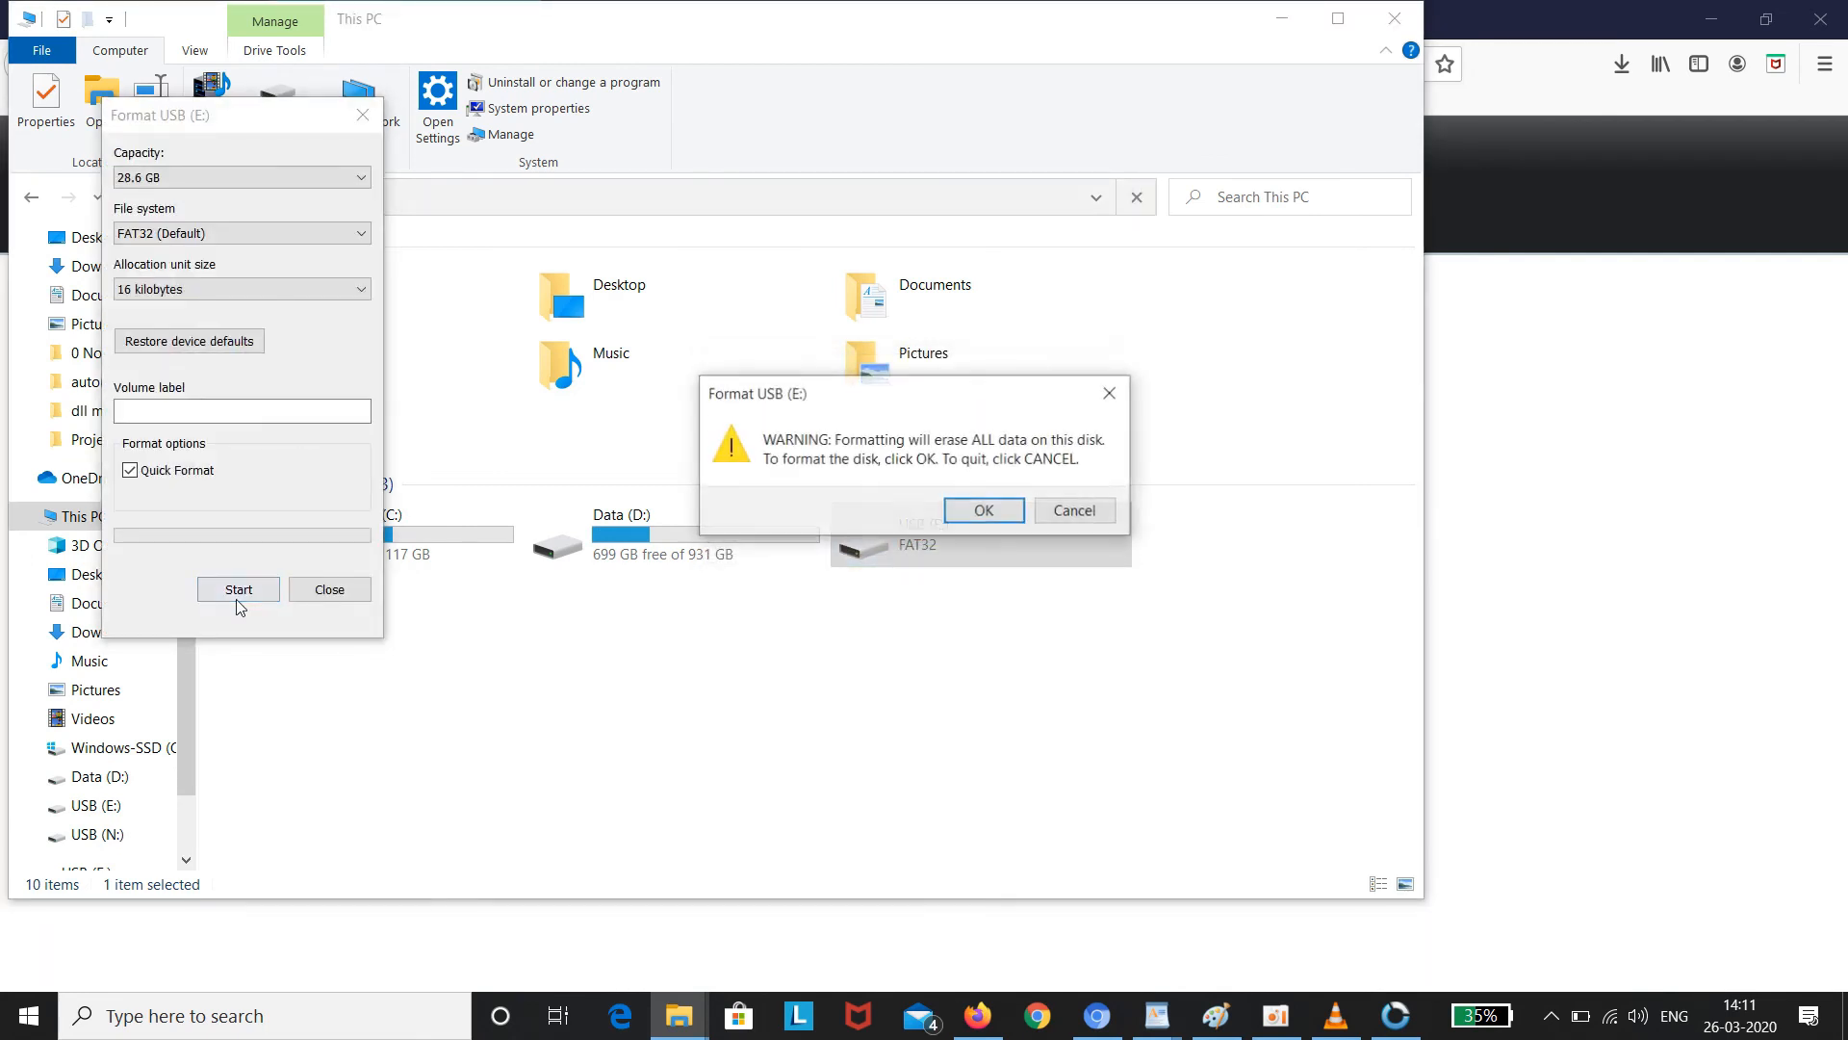
left_click(983, 509)
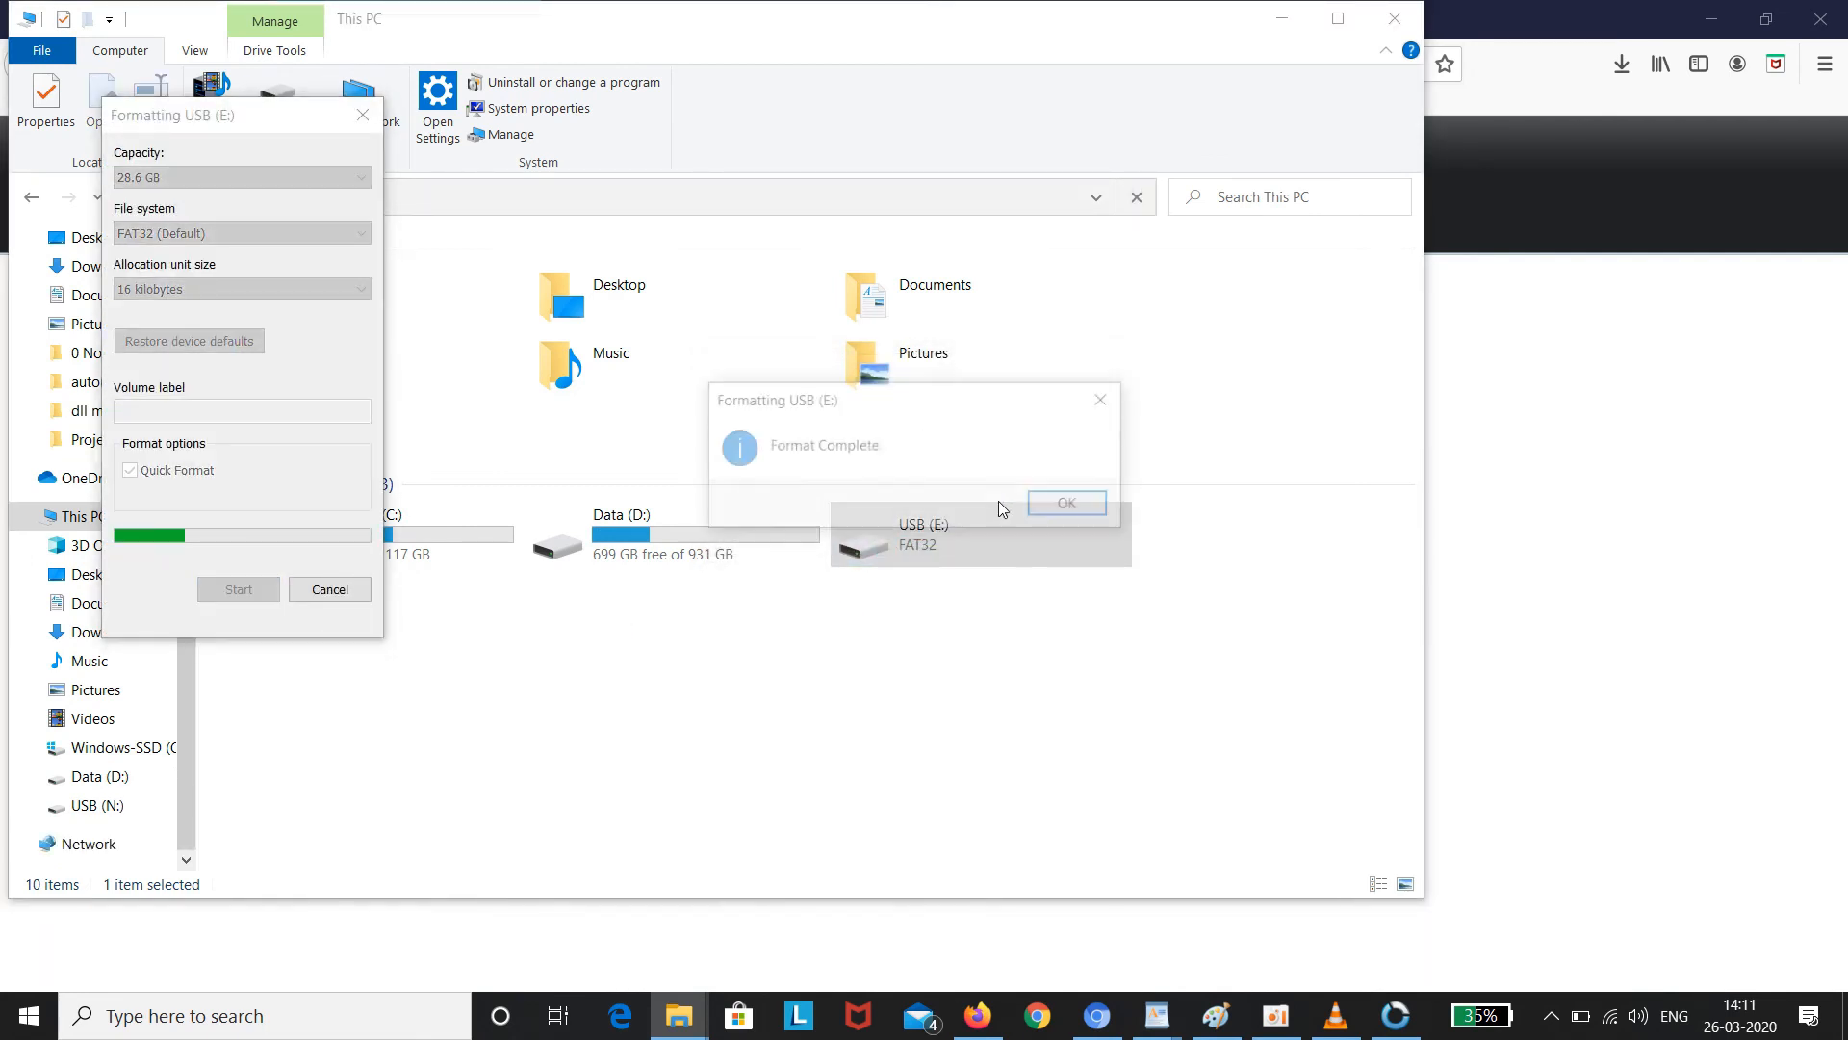
left_click(1063, 503)
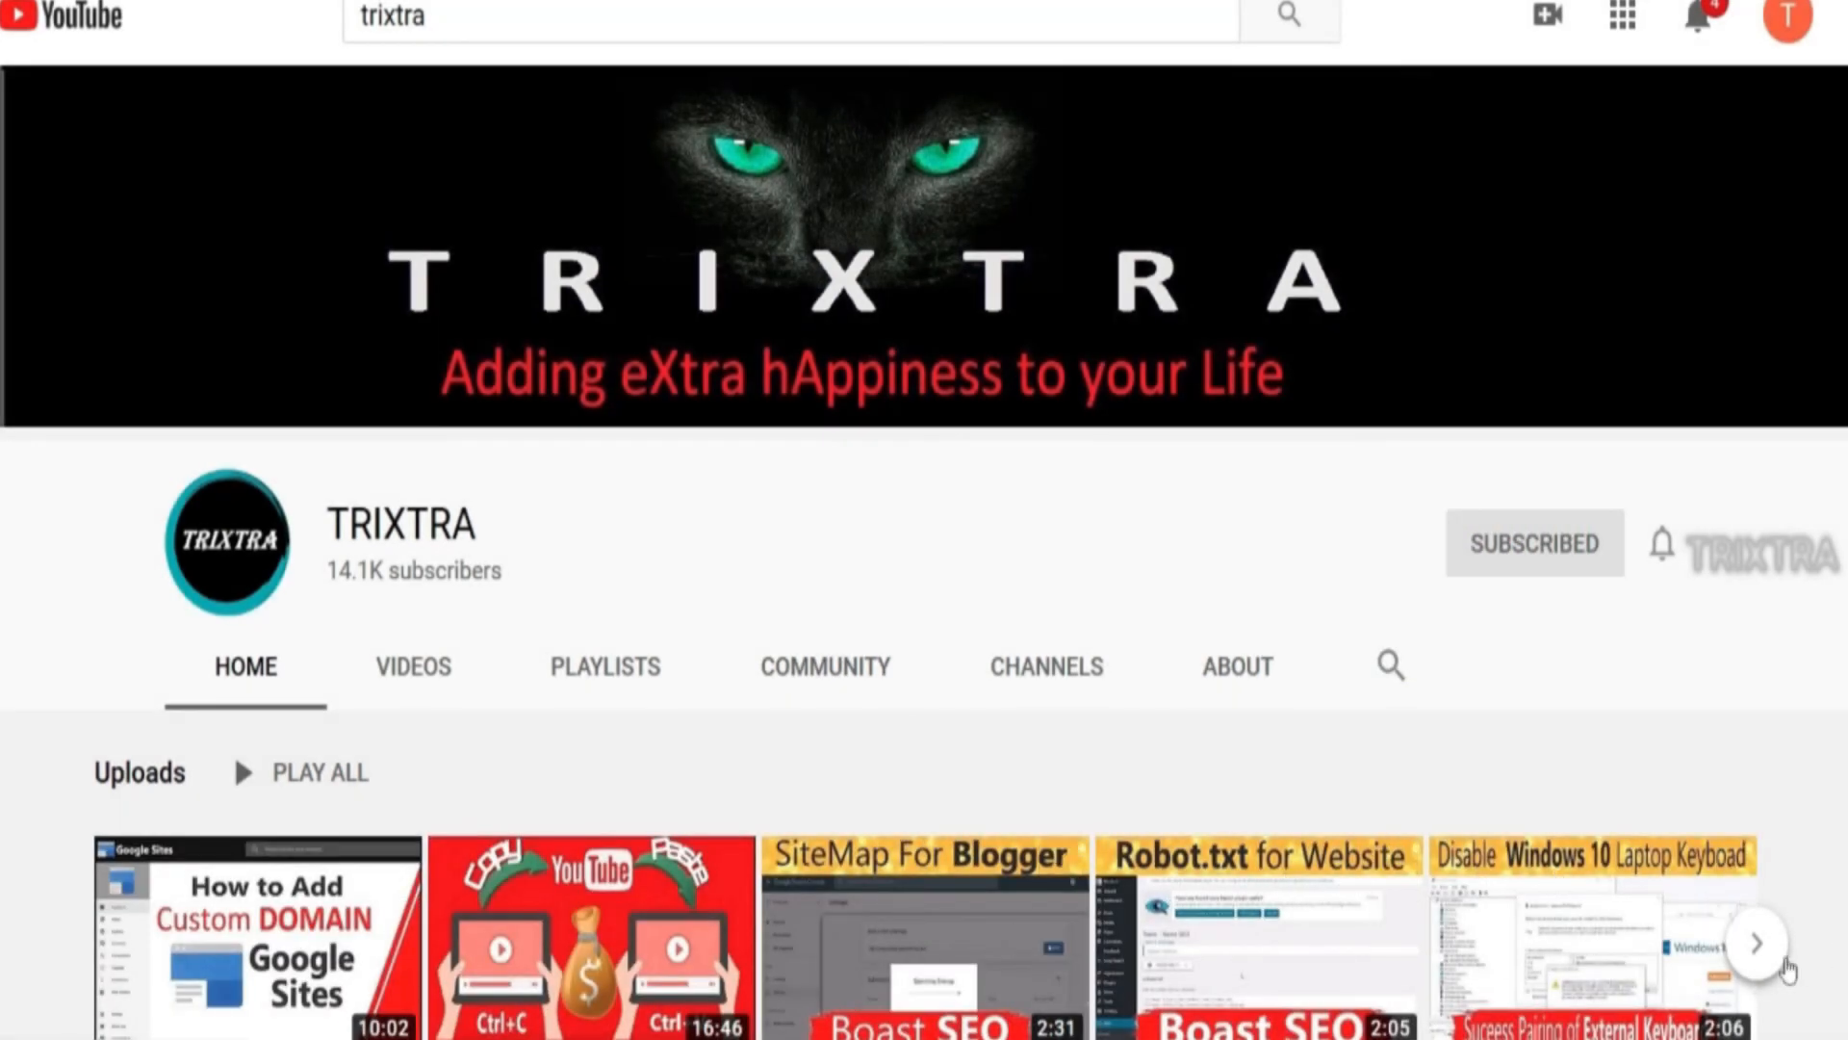
left_click(1756, 940)
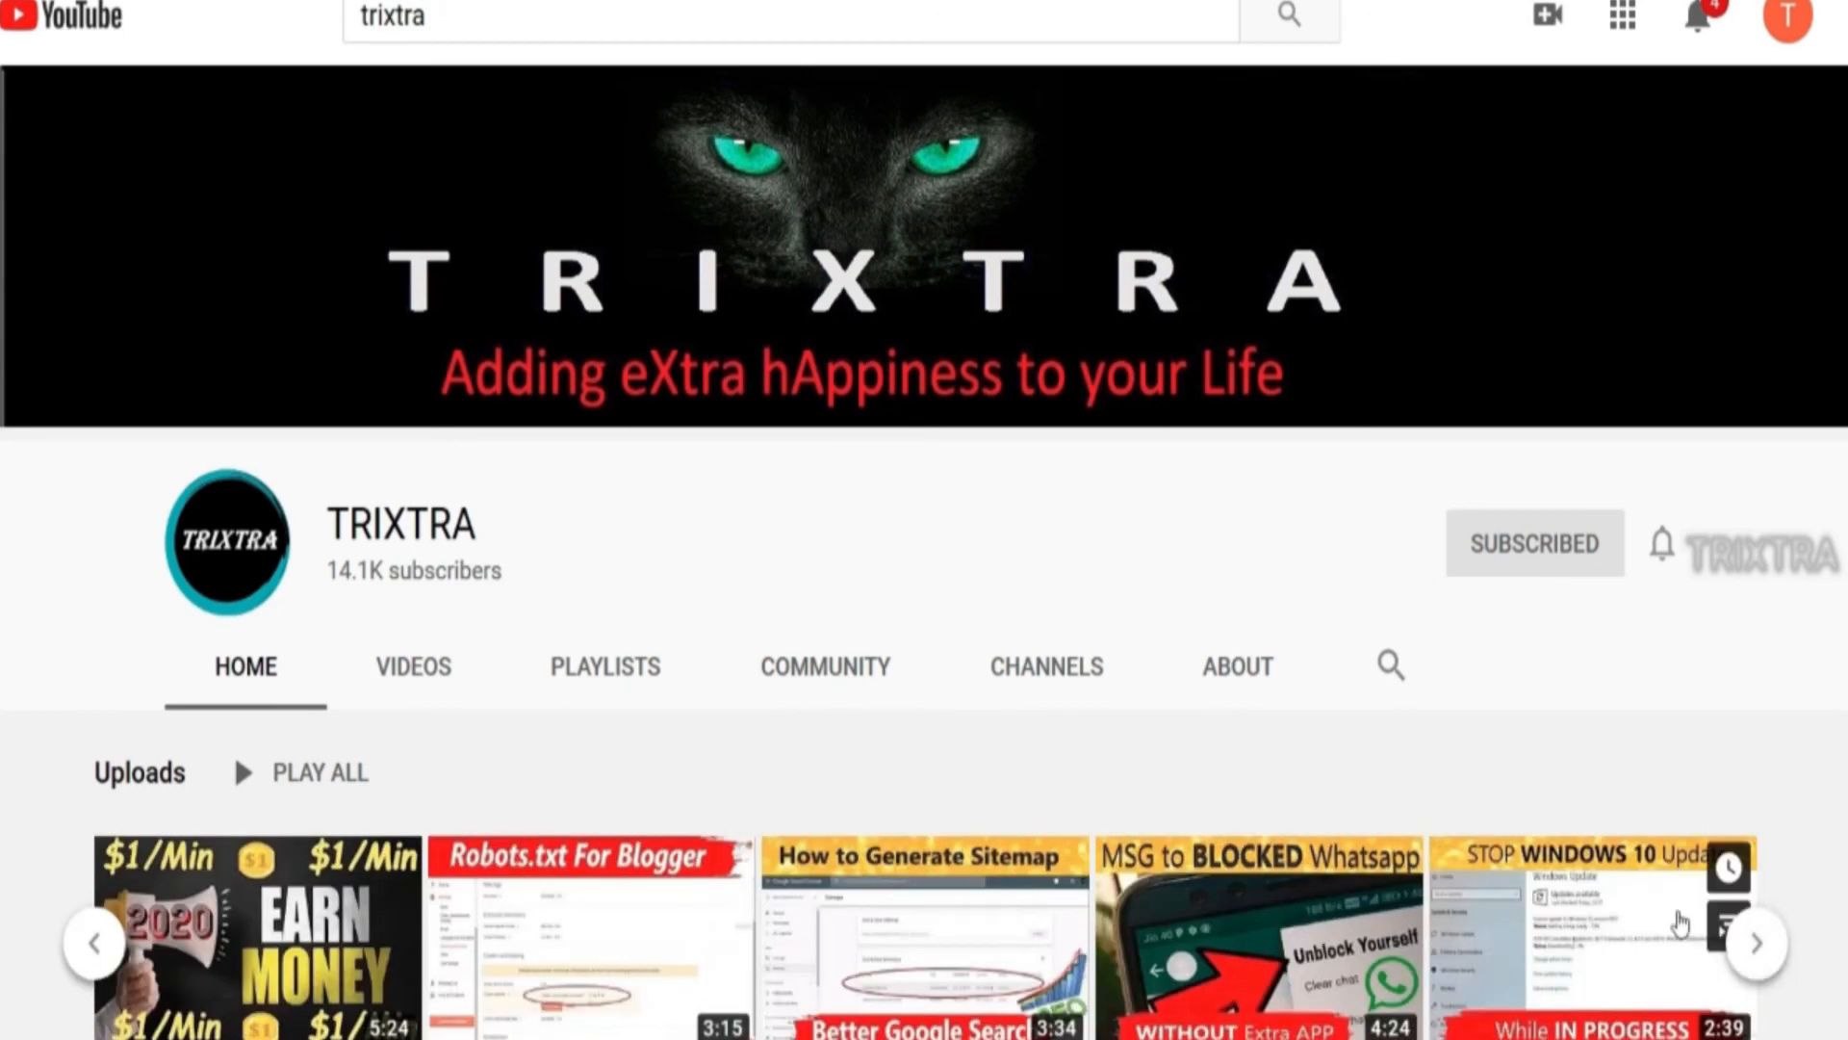